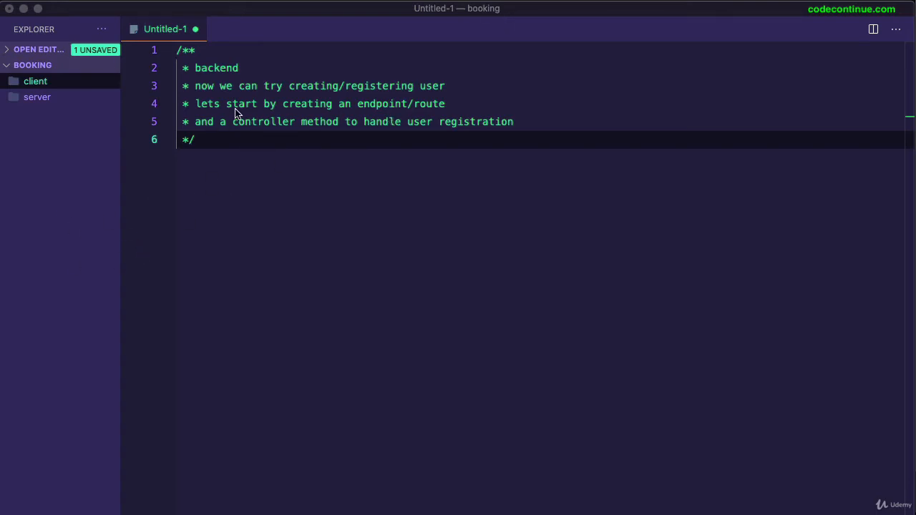
mouse_move(443, 141)
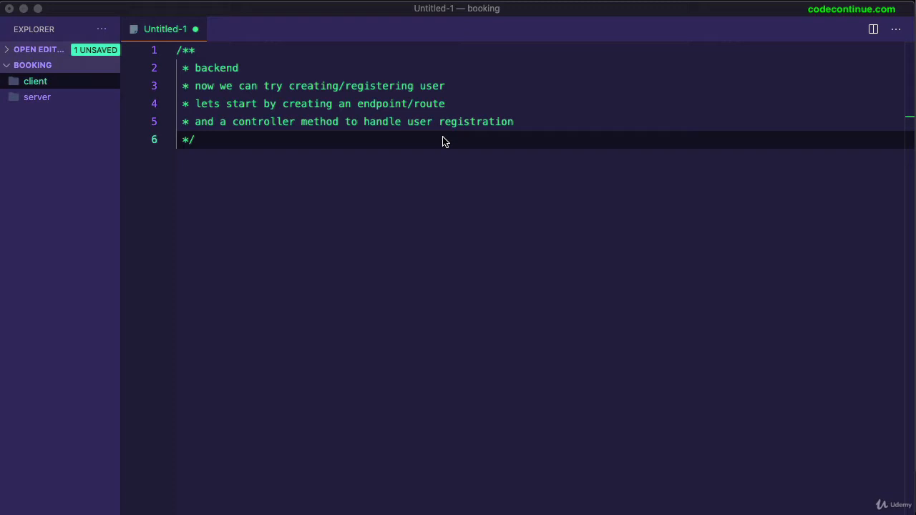
mouse_move(179, 99)
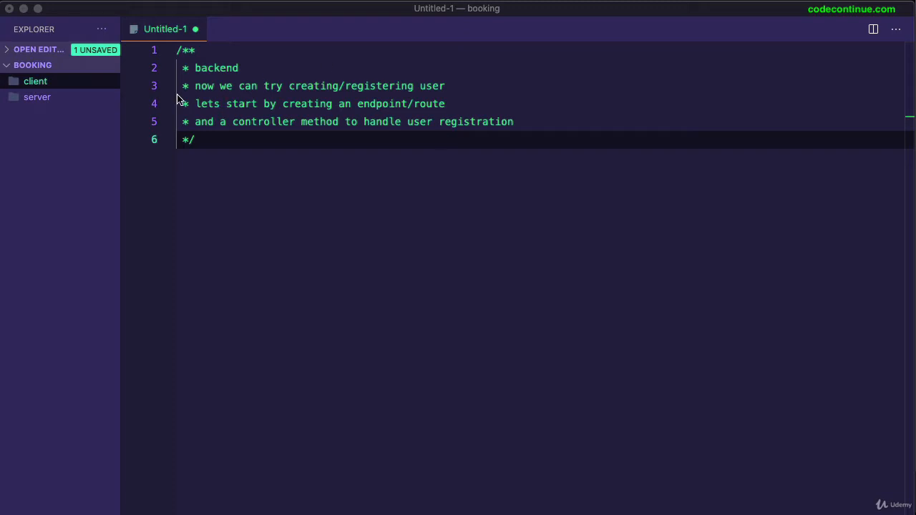
mouse_move(440, 86)
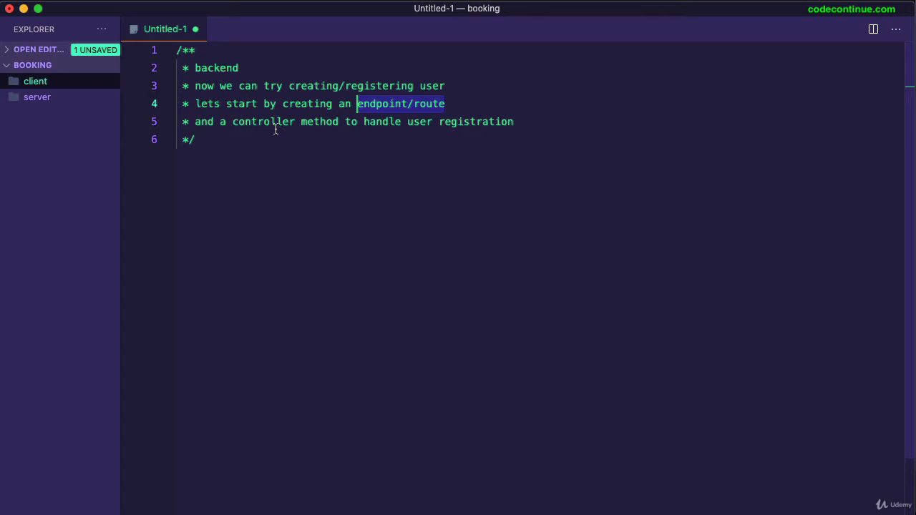
mouse_move(529, 123)
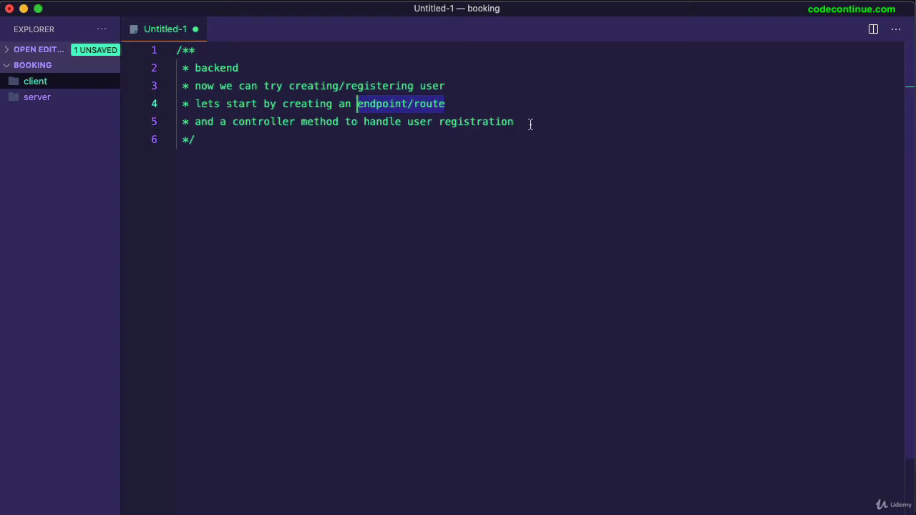
Close the Untitled-1 backend planning notes, bringing up the unsaved-changes prompt.
double_click(476, 120)
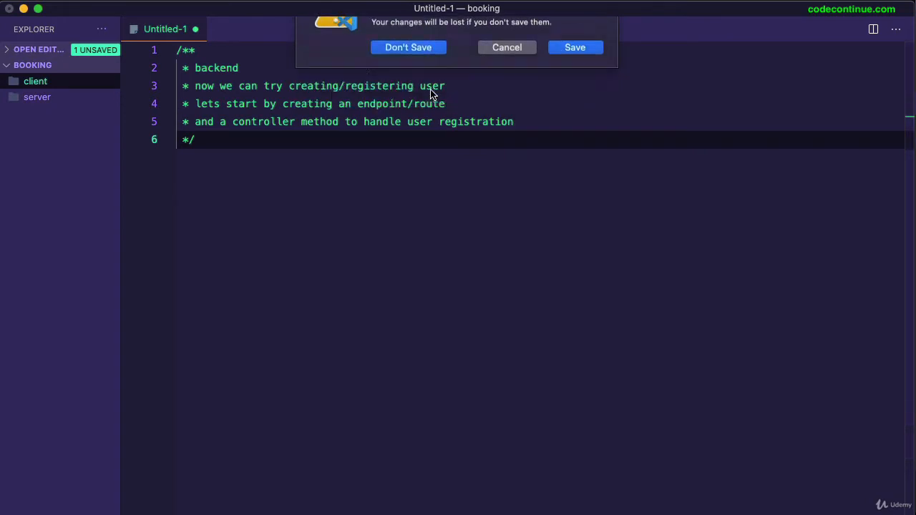
Discard the notes and bring up auth.js from the server routes folder.
left_click(408, 48)
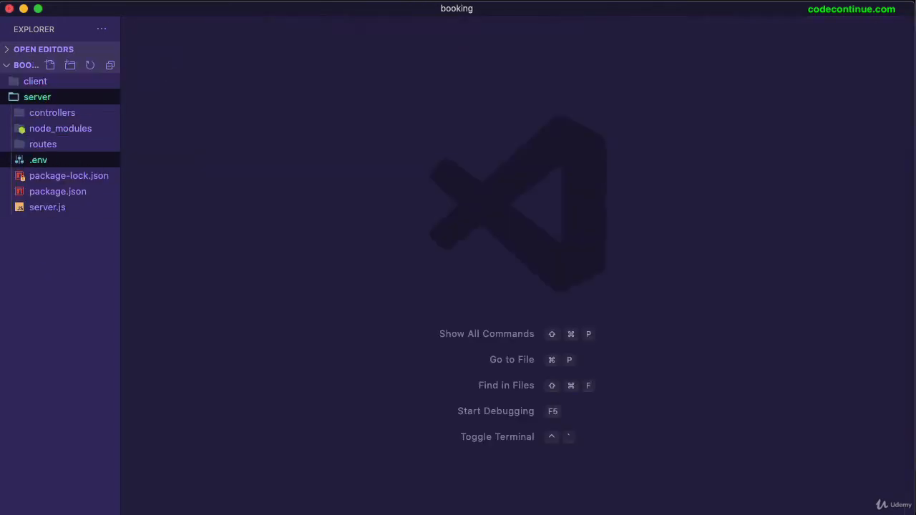
left_click(42, 143)
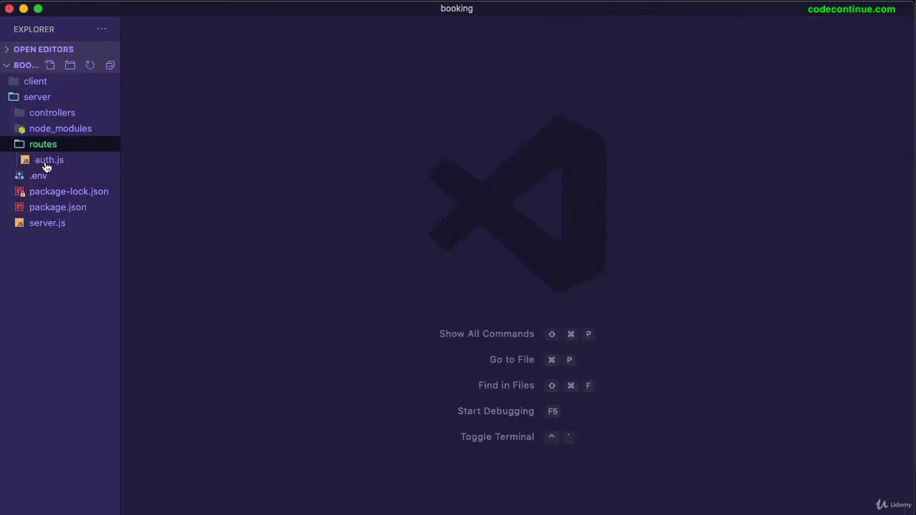
left_click(48, 160)
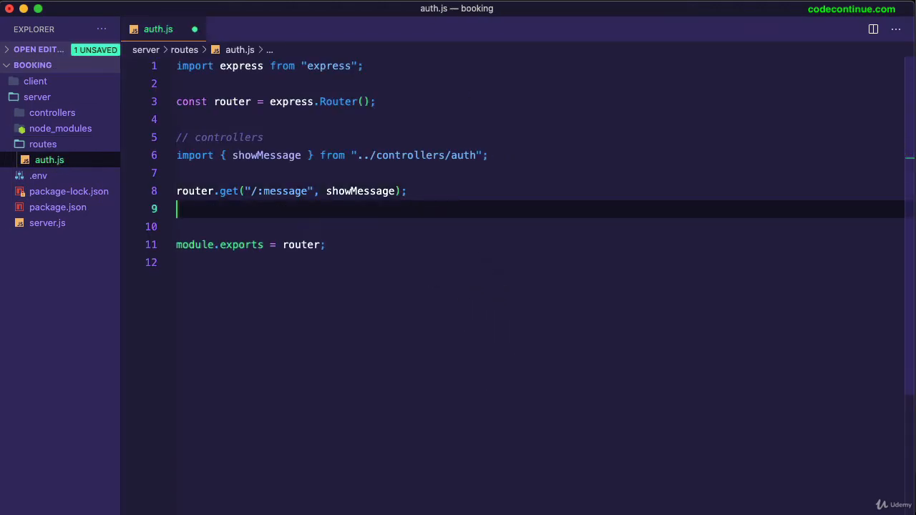
Begin a router.post('/register') route line in routes auth.js.
type("router.post(")
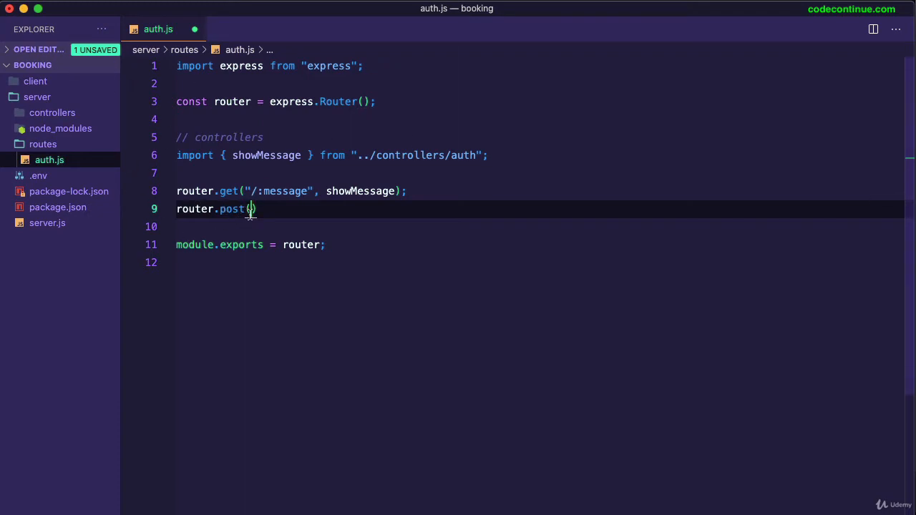
type("'/")
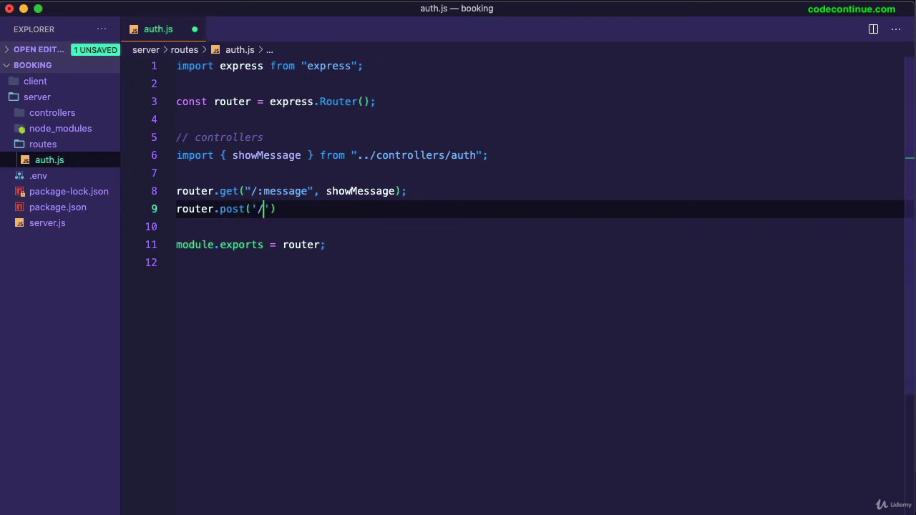
type("register")
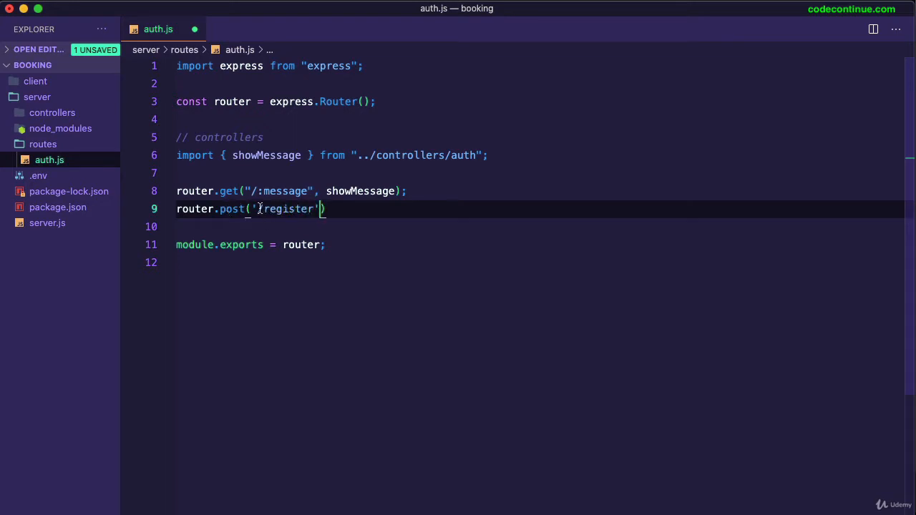
type("/api")
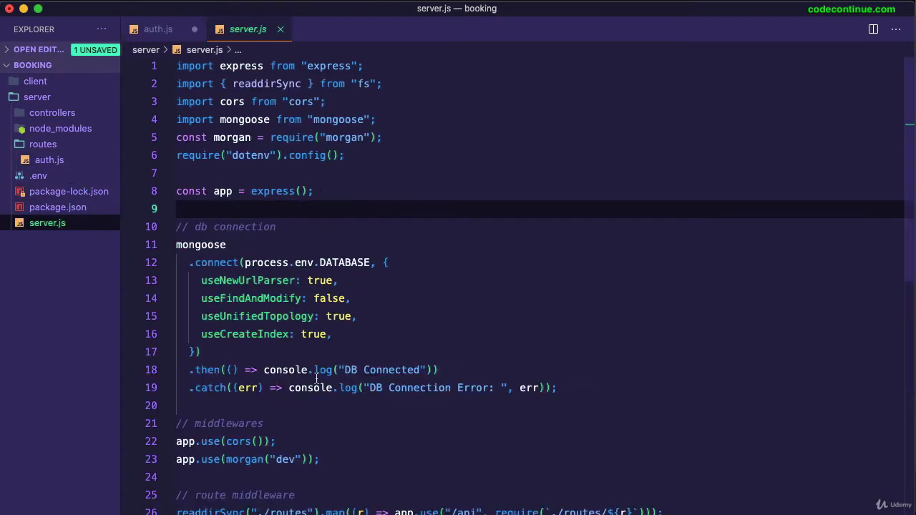
scroll("down", 3)
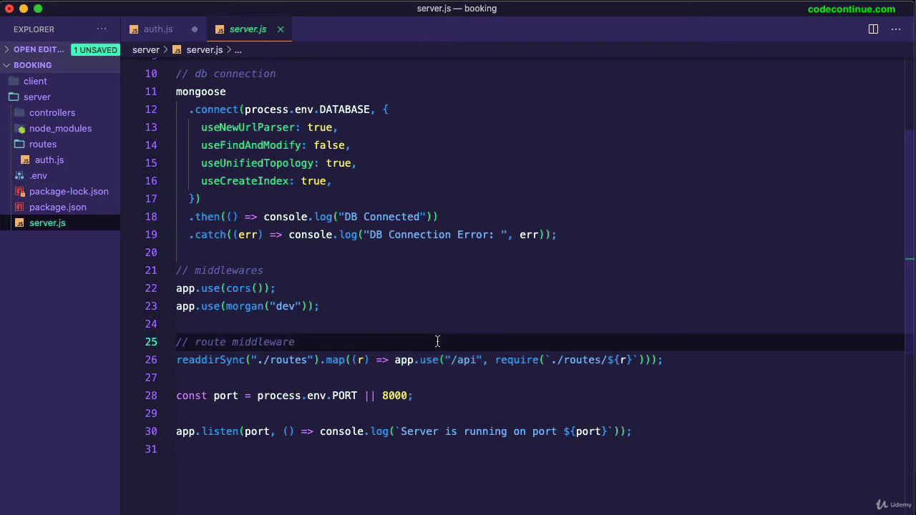
left_click(157, 28)
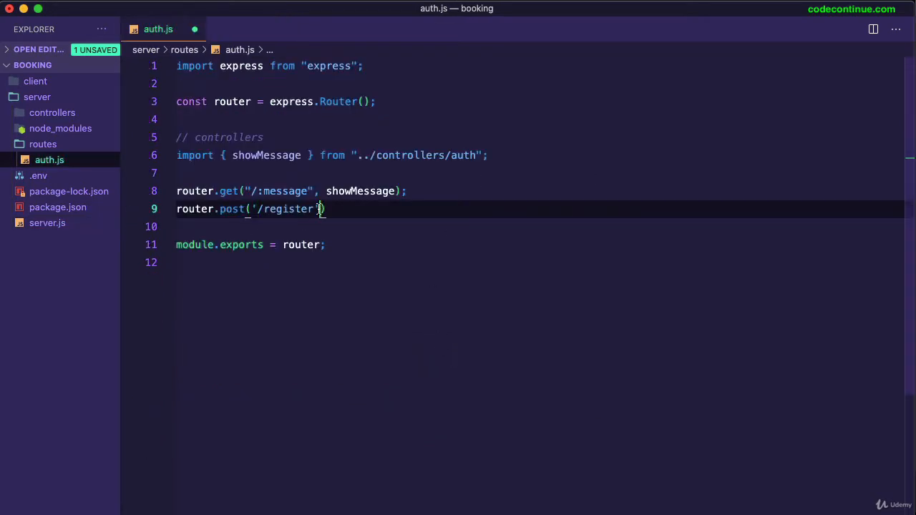
Pass register as the /register handler, import it beside showMessage, and save the routes file.
type(",")
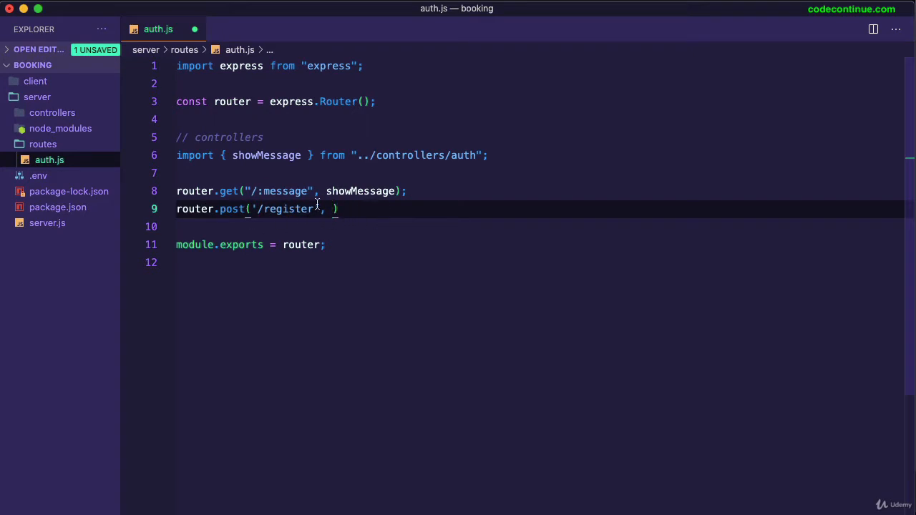
type("()")
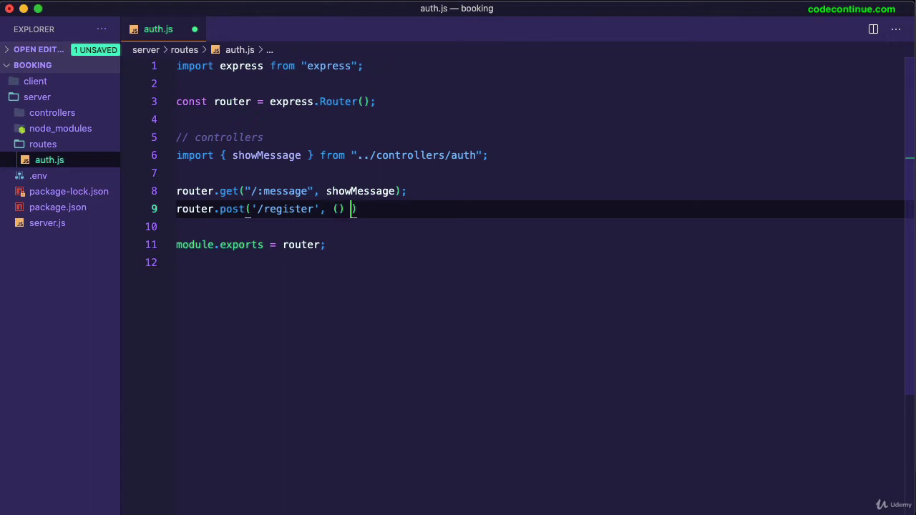
type("=> {")
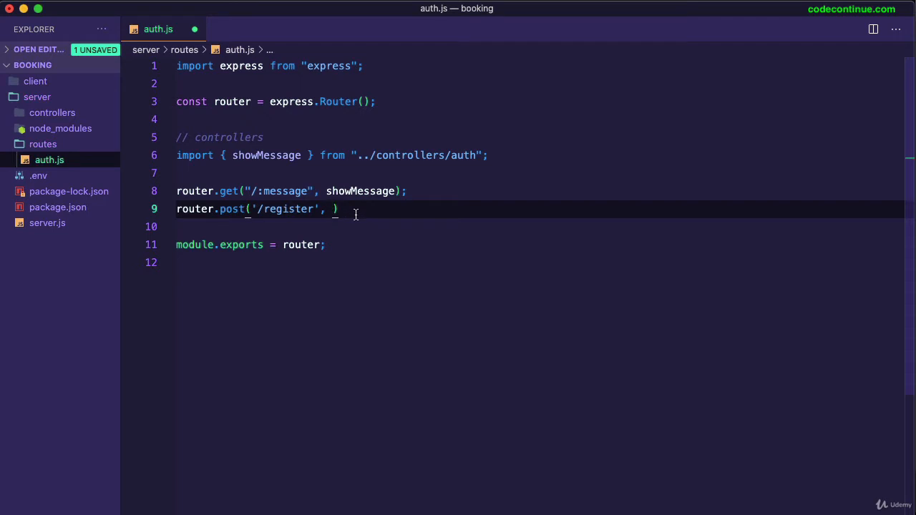
type("register")
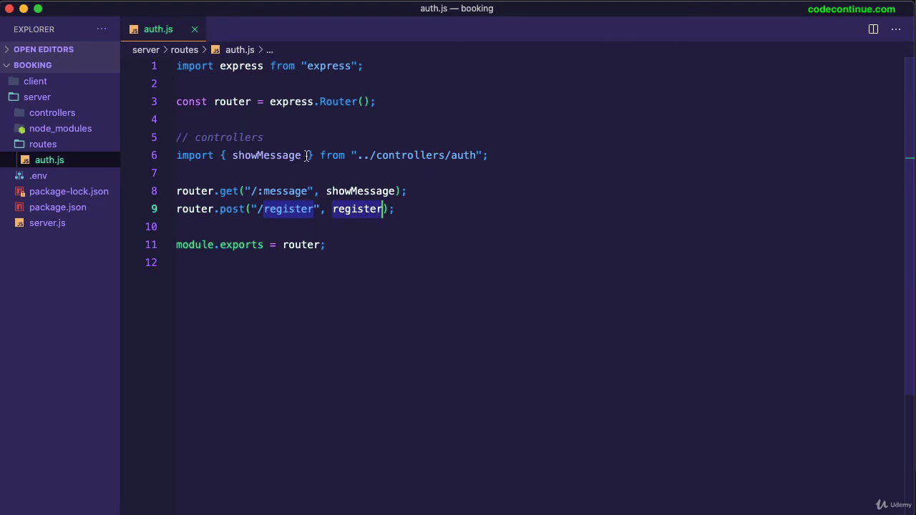
type(", register")
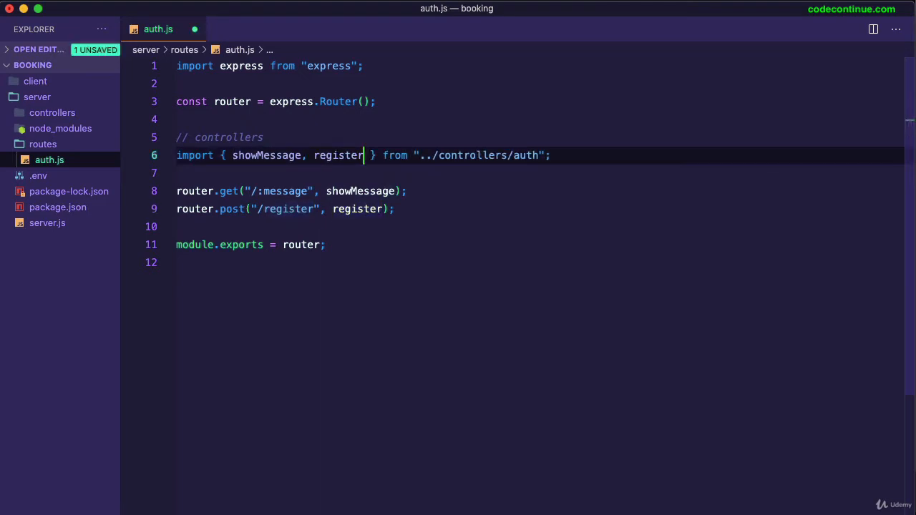
key("cmd+s")
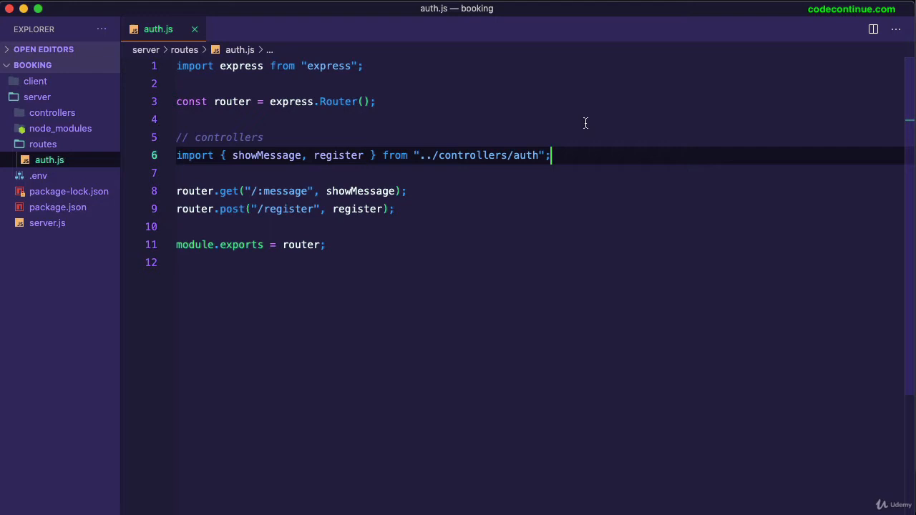
mouse_move(234, 146)
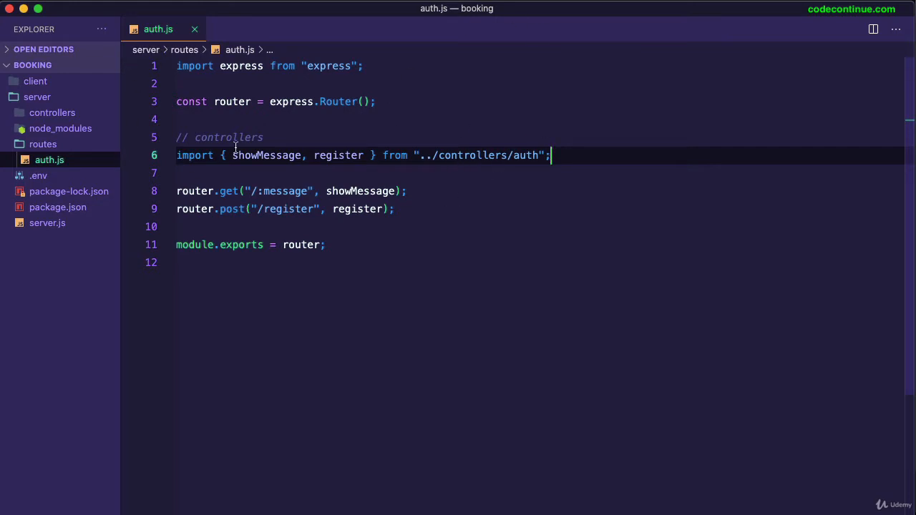
left_click(51, 112)
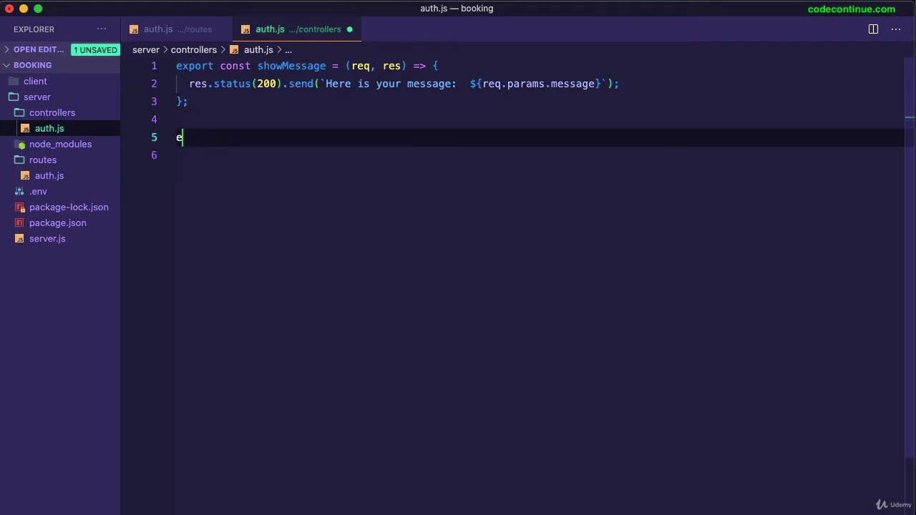
Start an export const register = async (req, res) controller below showMessage.
type("xport const register = async (re")
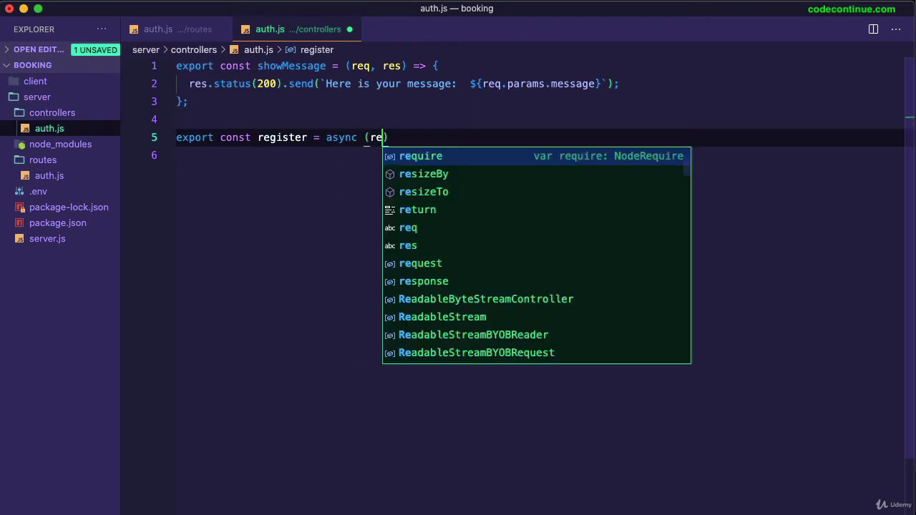
type("q, res)")
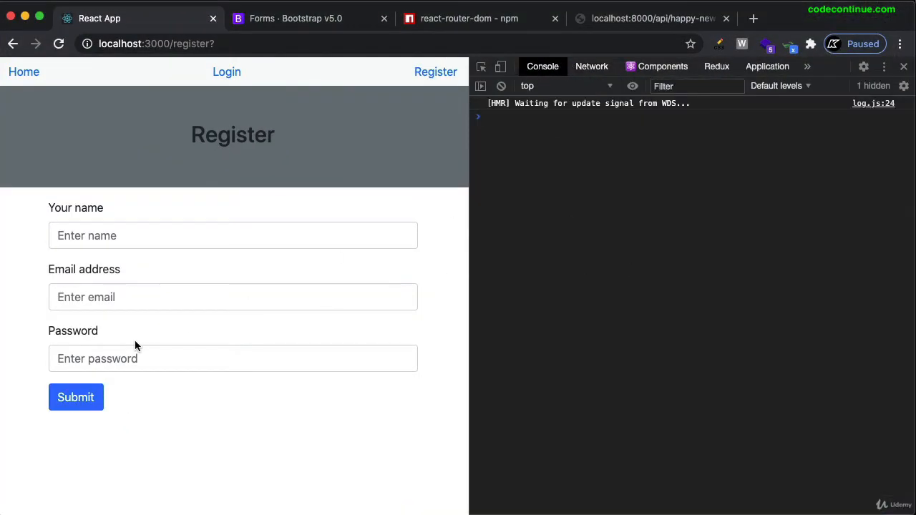
Bring the React app's localhost:3000/register form forward with the DevTools console.
left_click(231, 235)
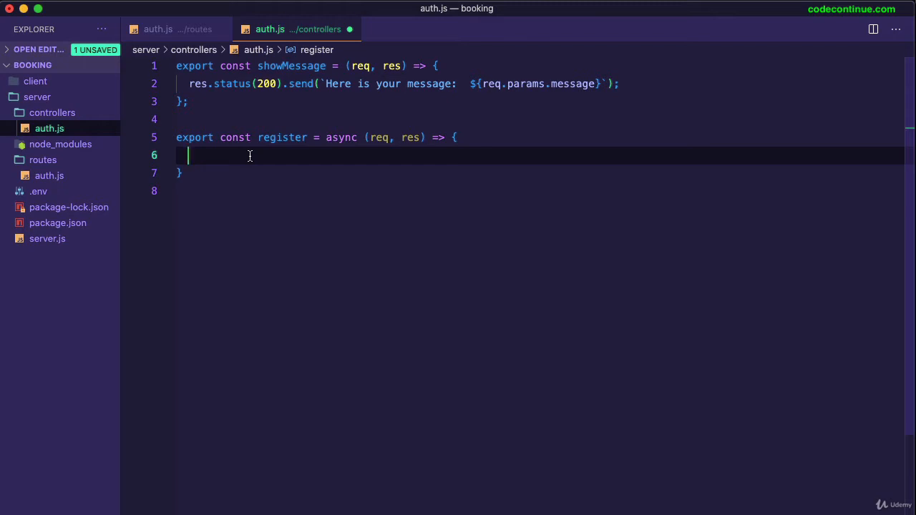
mouse_move(373, 143)
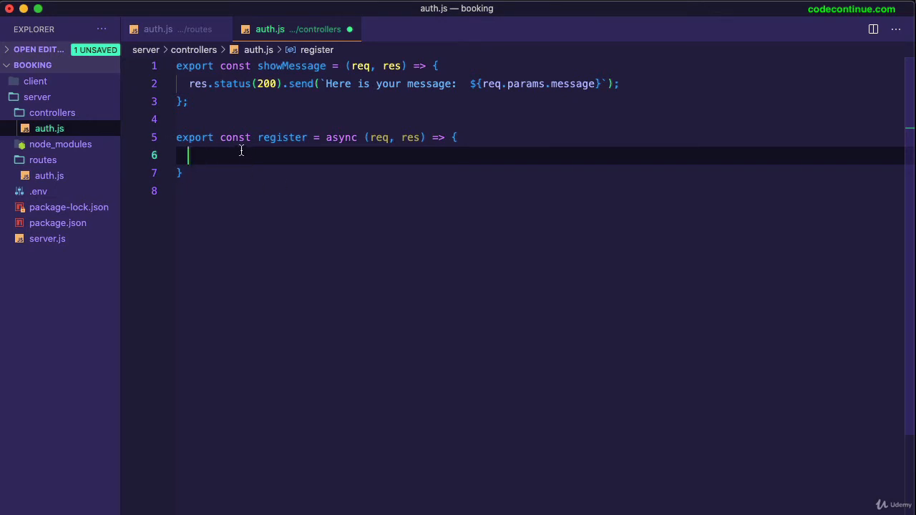
Add an empty console.log() inside register and expand the client folder.
type("console")
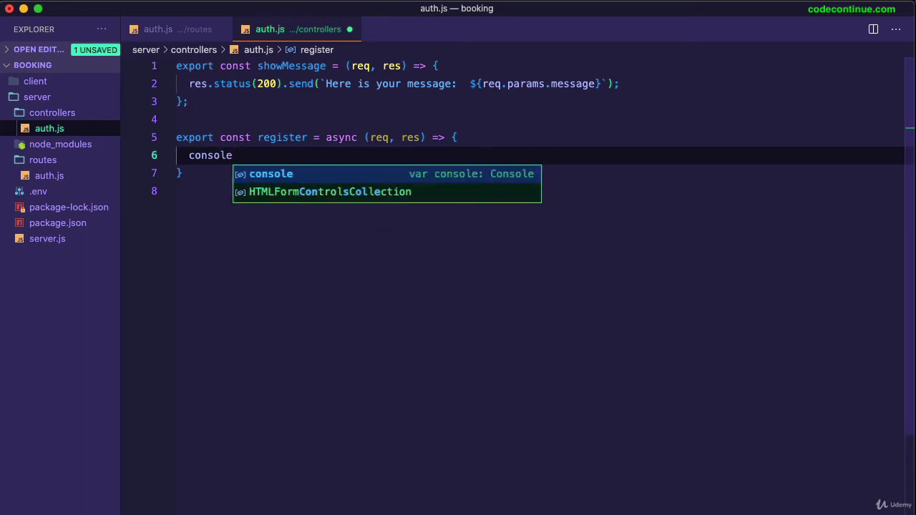
type(".log(")
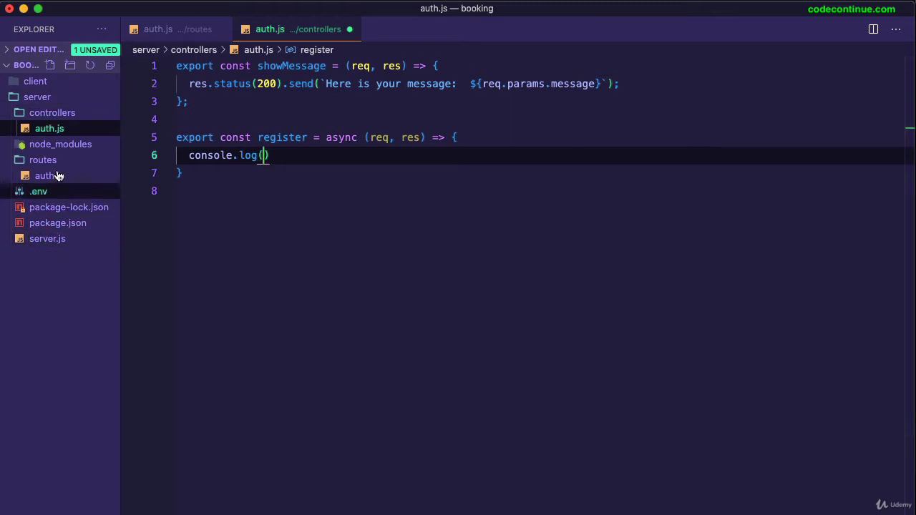
left_click(34, 80)
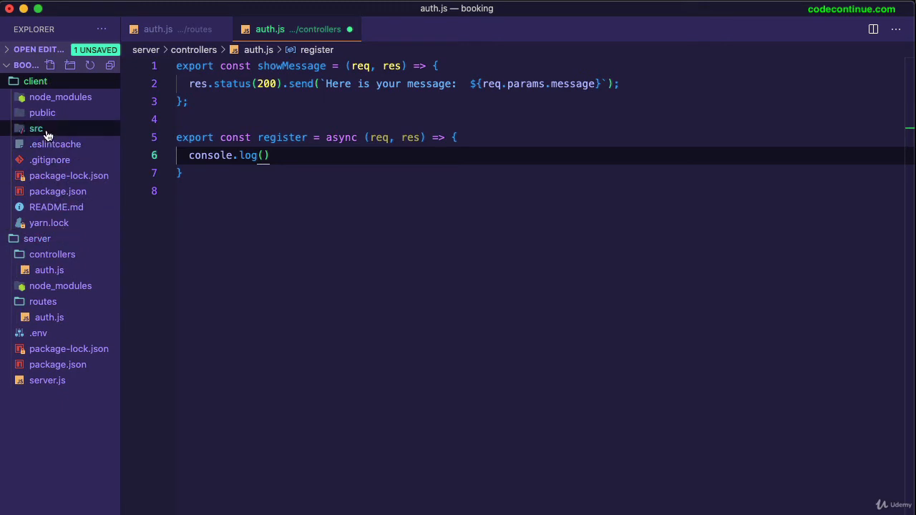
Check Register.js's axios POST of name, email and password, then return to controllers auth.js.
left_click(36, 129)
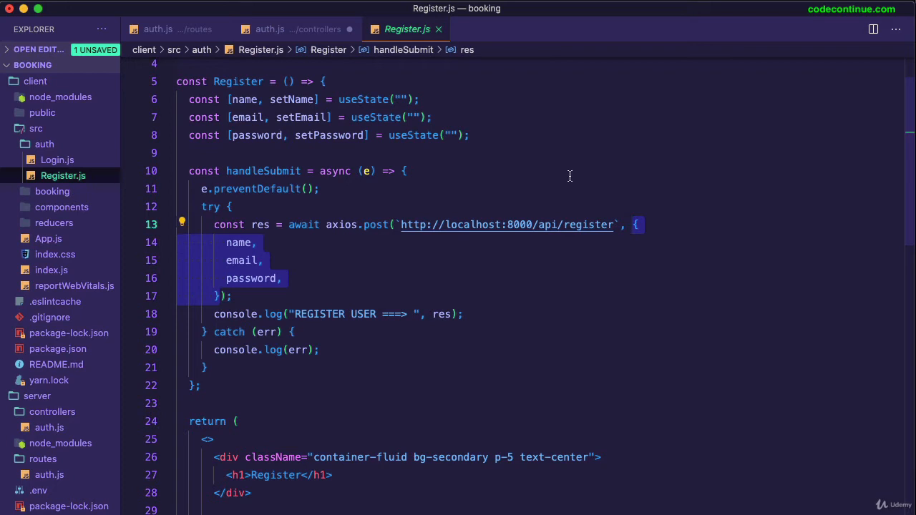
mouse_move(272, 278)
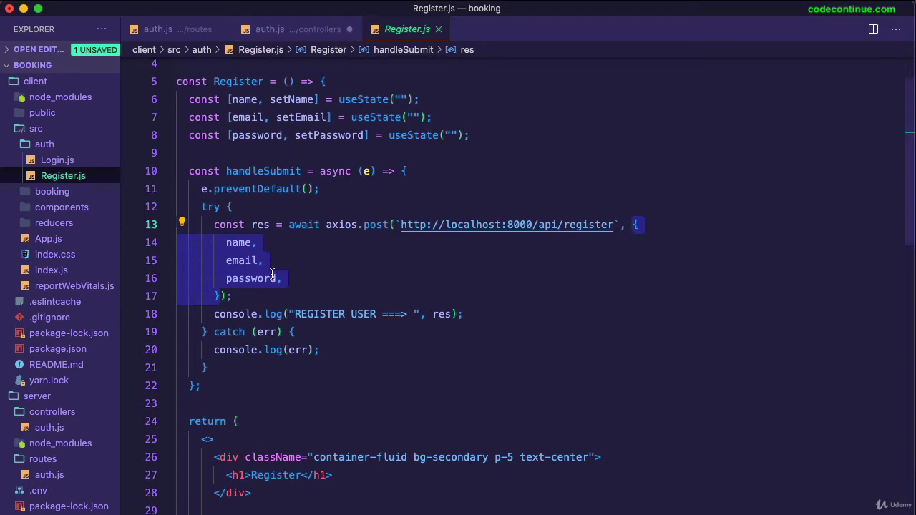
left_click(222, 296)
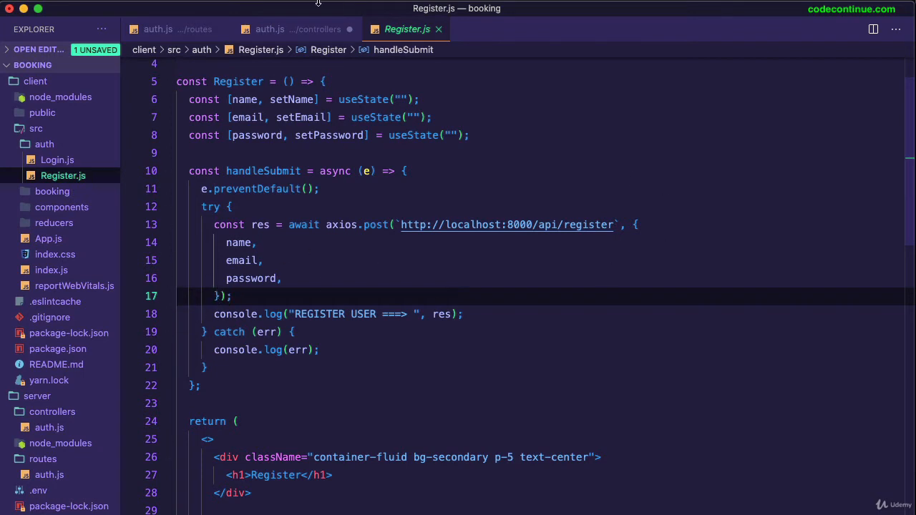
left_click(295, 29)
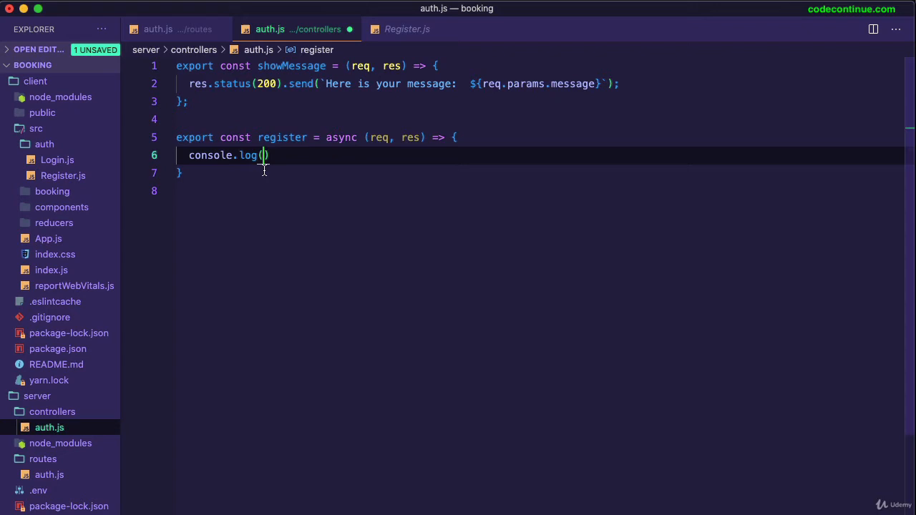
Log req. data from the incoming request inside the register controller.
type("req.")
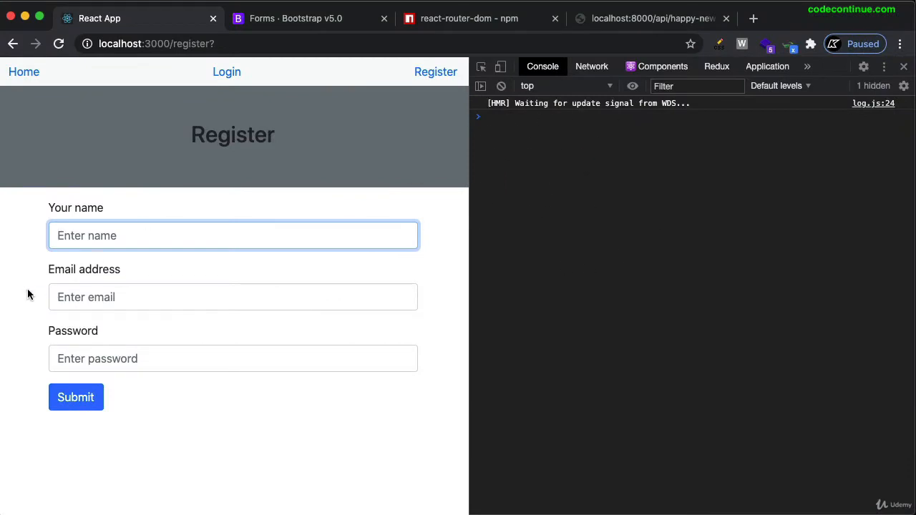
mouse_move(129, 336)
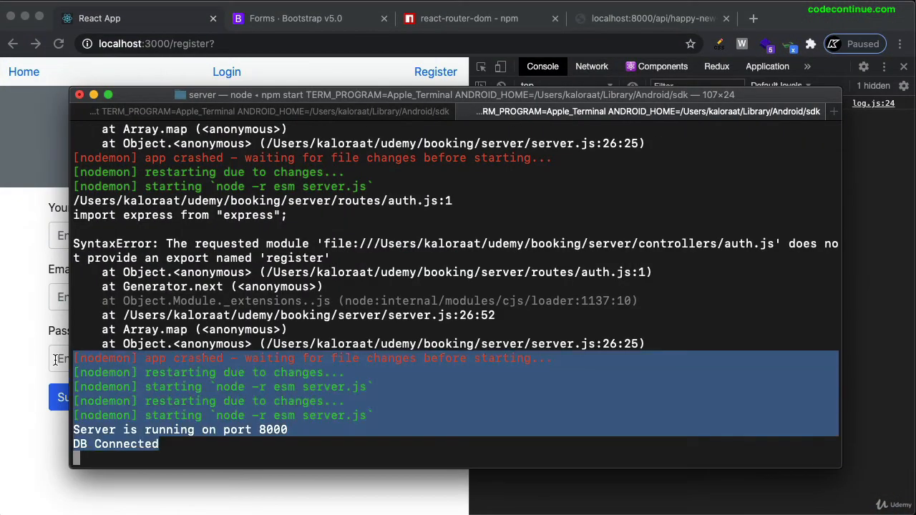
mouse_move(45, 267)
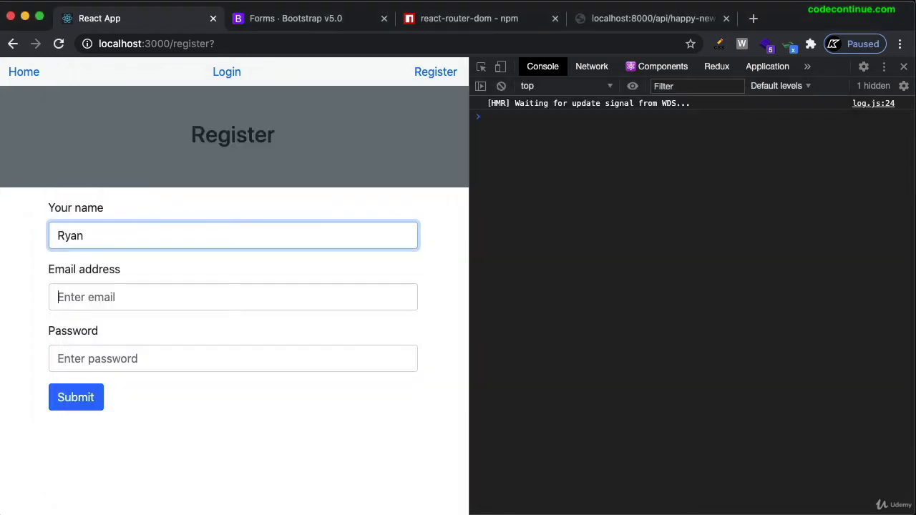
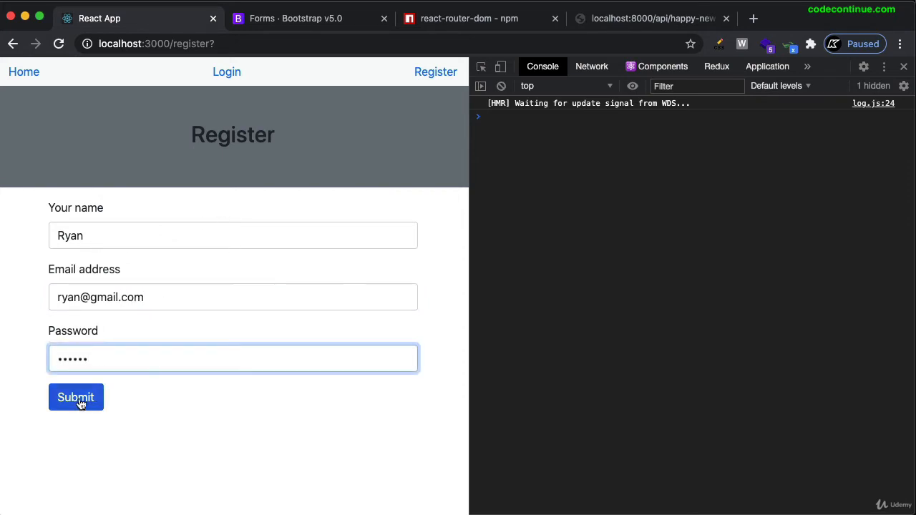
Submit the form, inspect the register request in Network, and spot undefined in the server log.
left_click(74, 398)
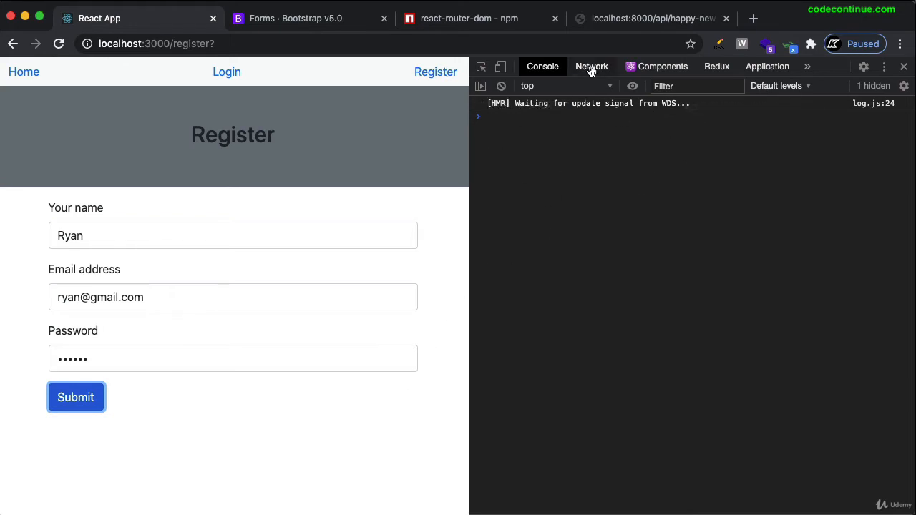
left_click(592, 66)
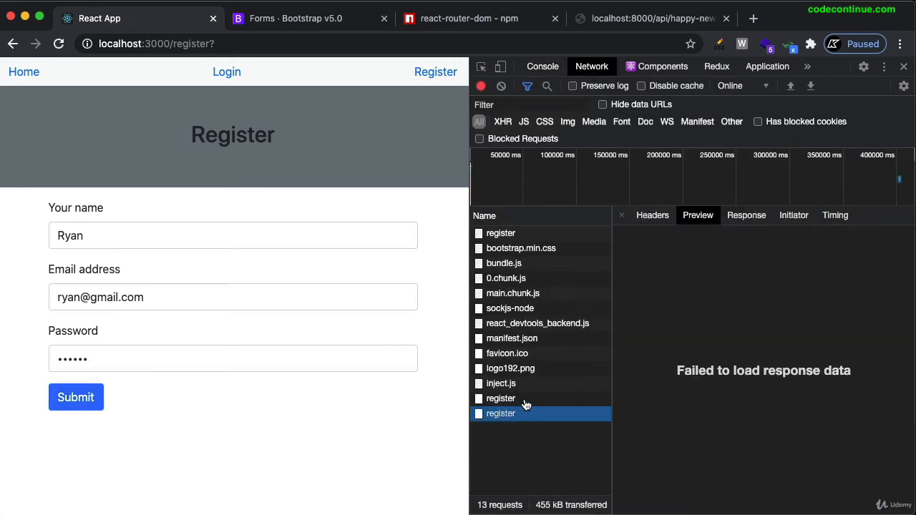
left_click(501, 397)
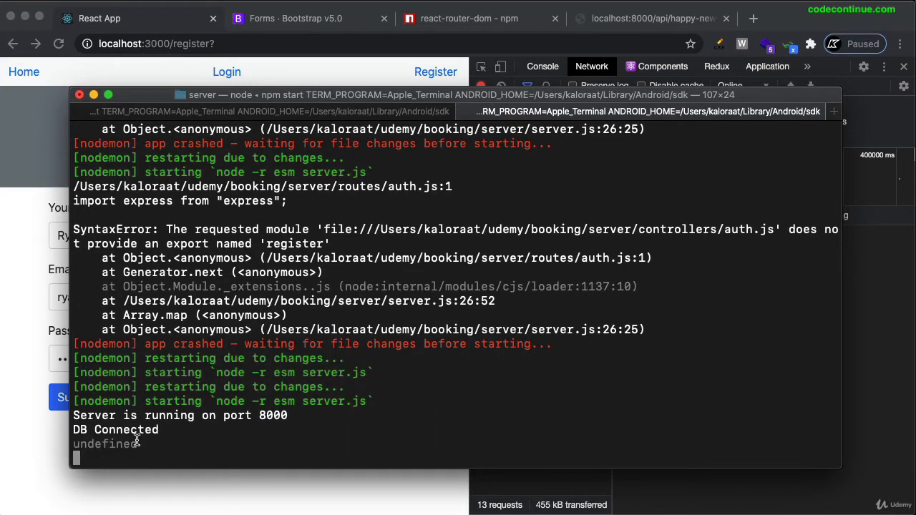
double_click(103, 444)
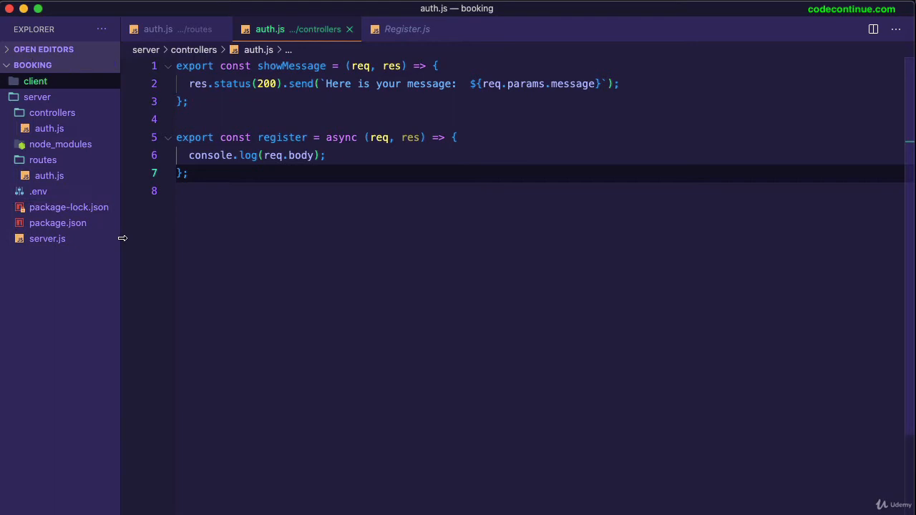
Locate the middlewares block in server.js beside the cors and morgan lines.
left_click(49, 175)
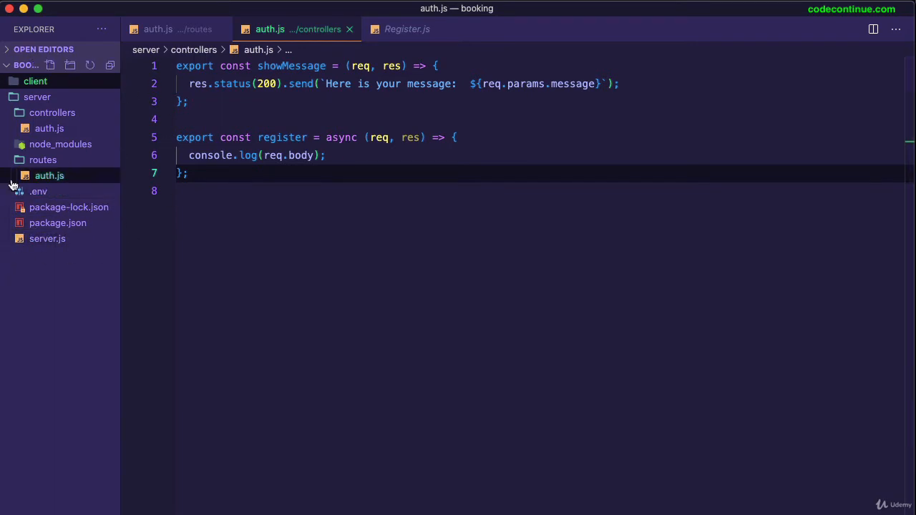
left_click(48, 238)
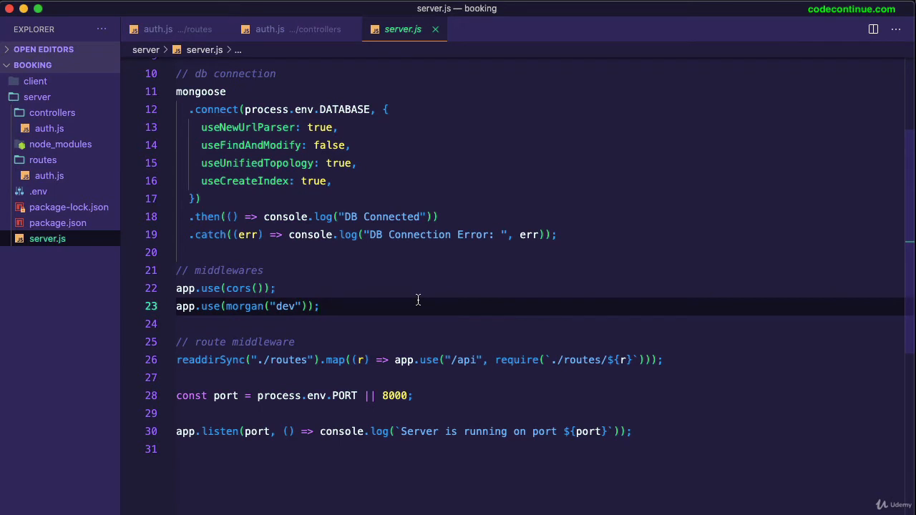
mouse_move(450, 242)
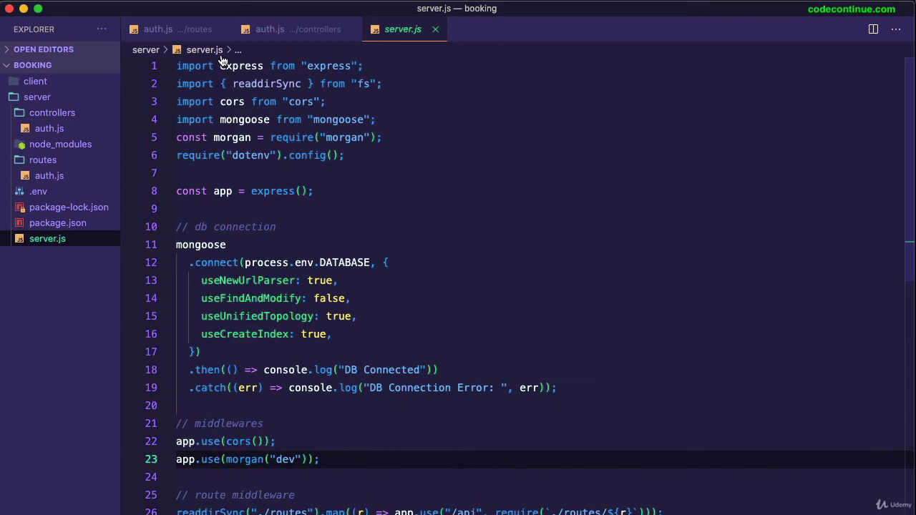
scroll("down", 3)
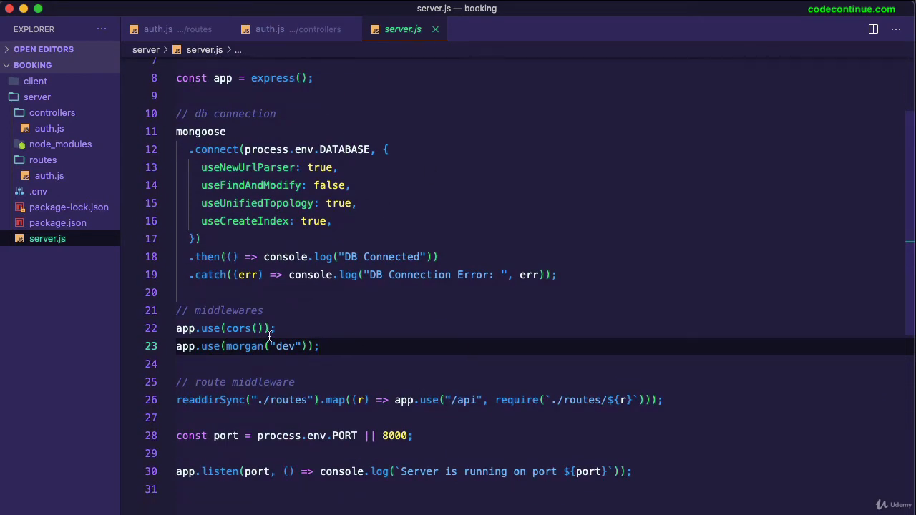
scroll("down", 3)
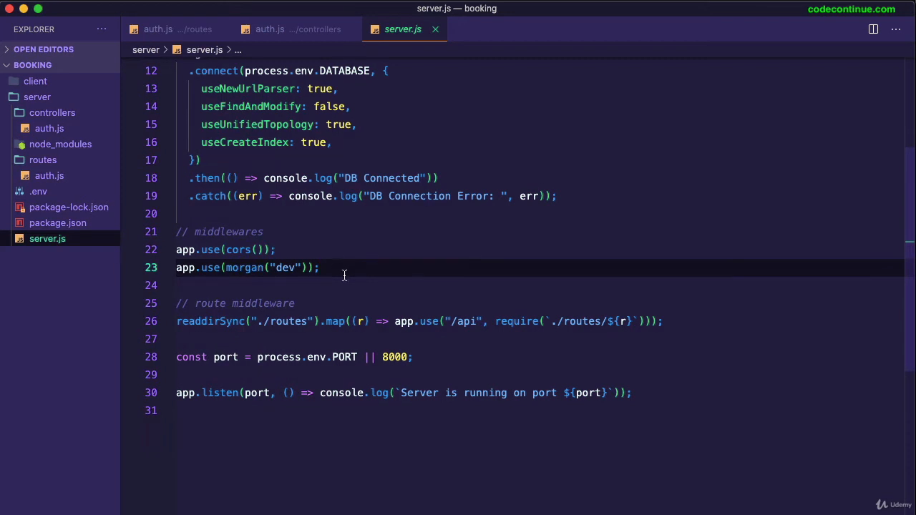
Add app.use(express.json()) on a new middleware line and return to the register controller.
key("Enter")
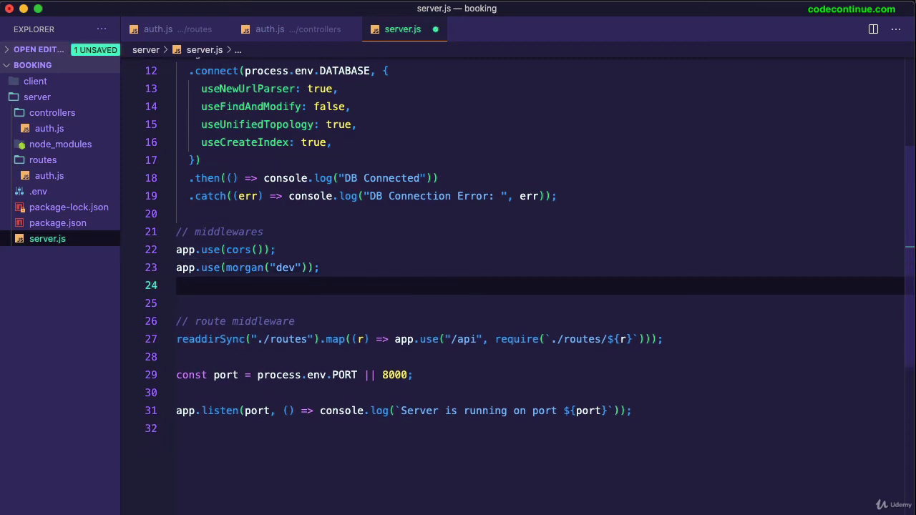
type("app.use(")
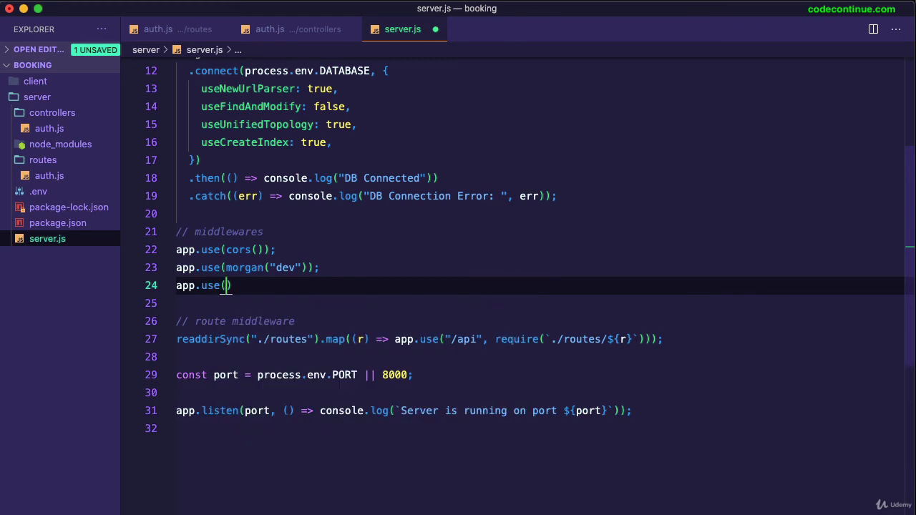
type("express")
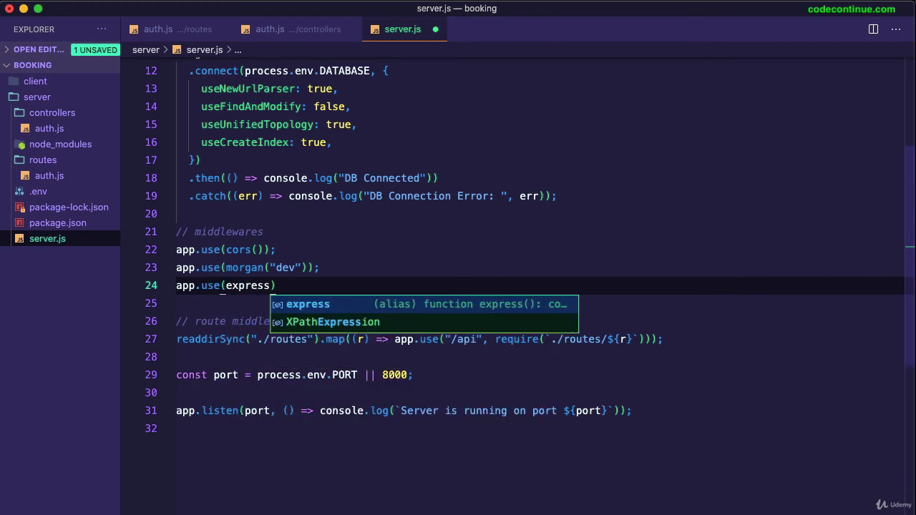
type(".json")
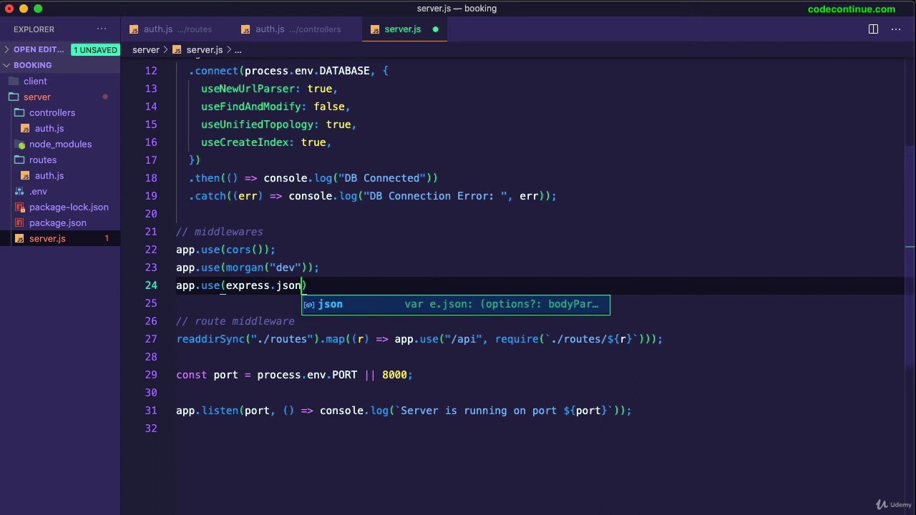
type("()")
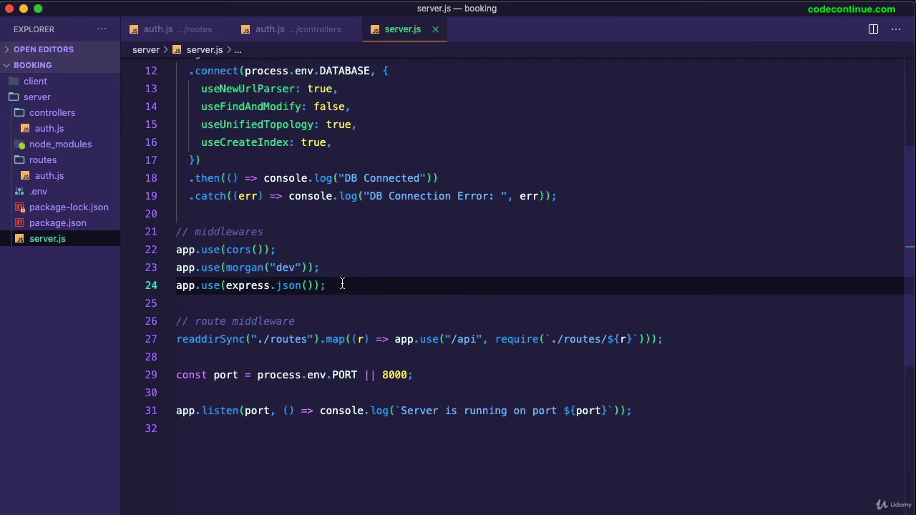
left_click(293, 28)
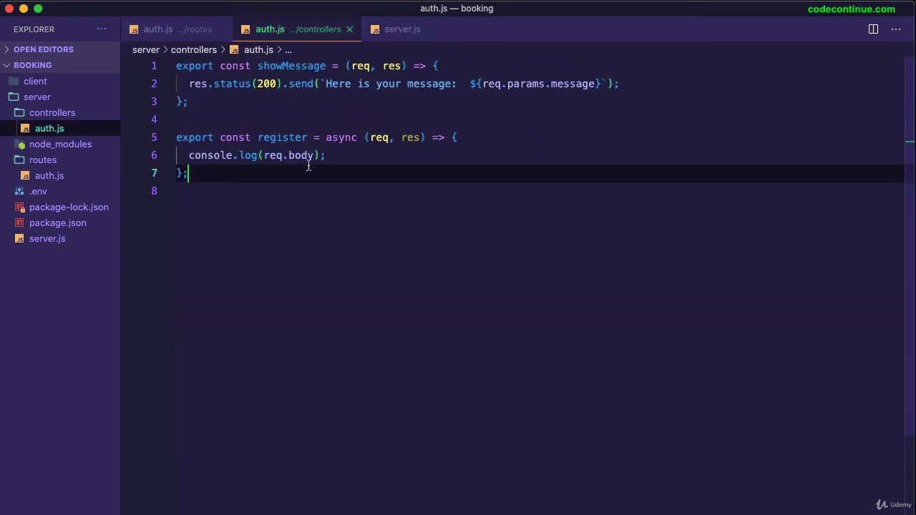
Resubmit the Register form and inspect the register request's headers while the terminal logs name, email and password.
left_click(402, 28)
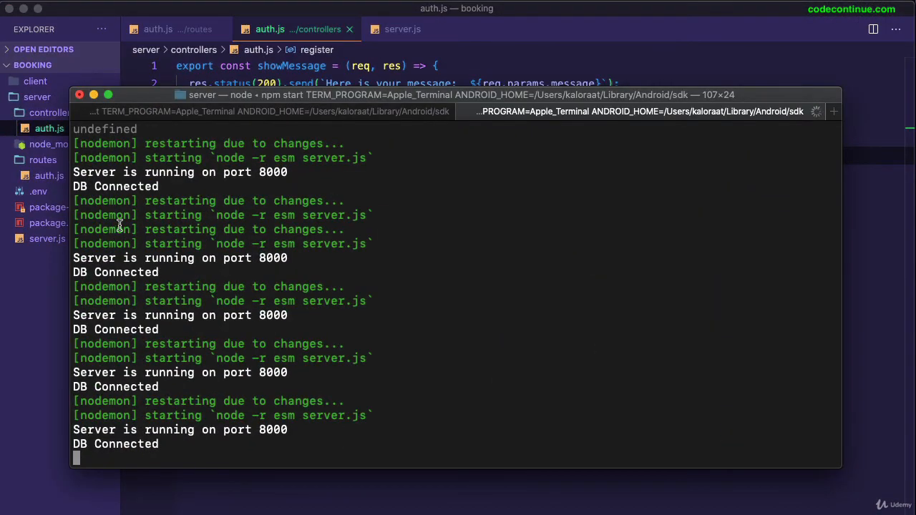
double_click(104, 128)
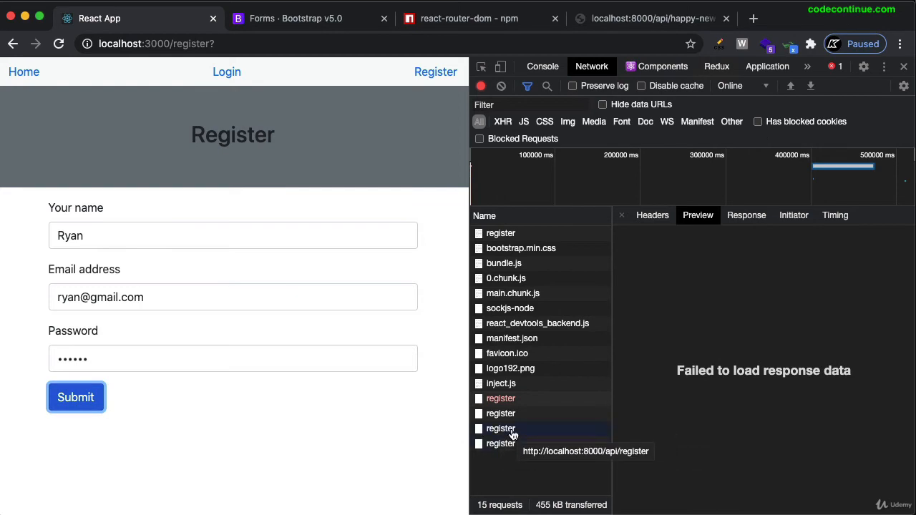
left_click(500, 444)
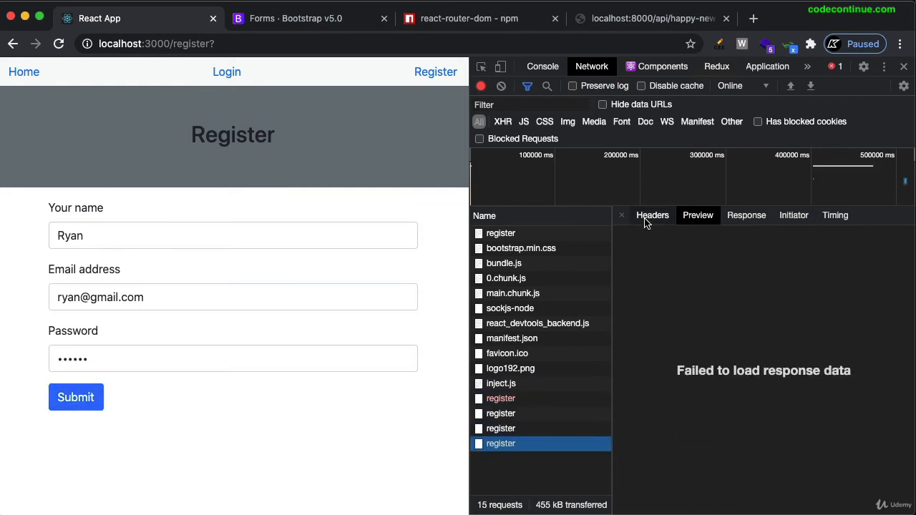
left_click(652, 214)
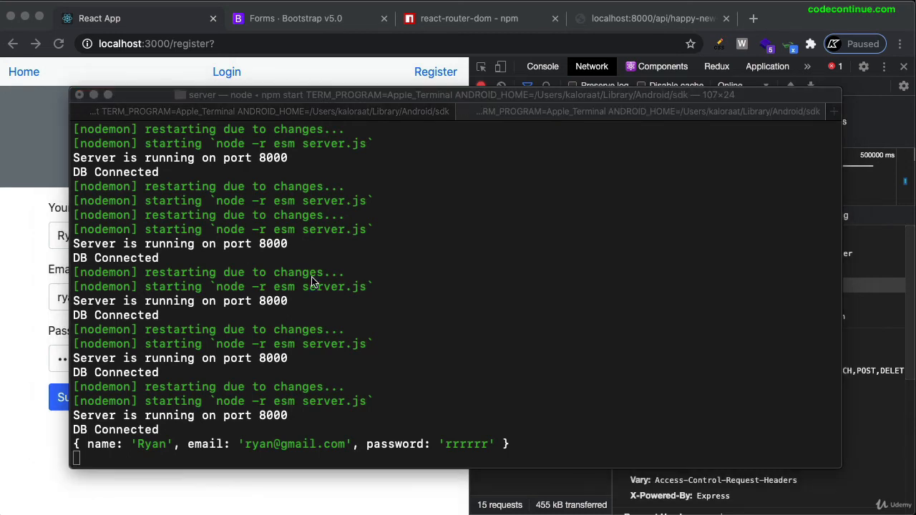
mouse_move(57, 149)
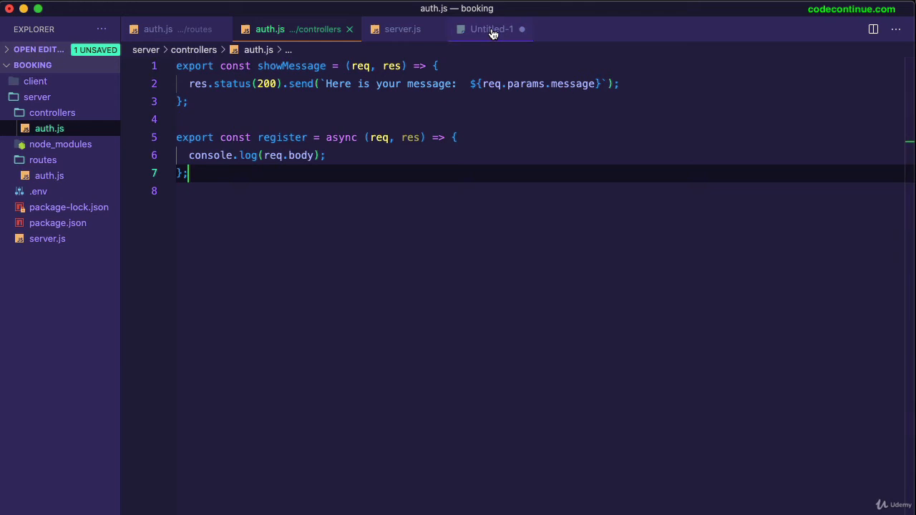
Note in Untitled-1 that express.json fixes undefined data and cors fixes CORS errors, then highlight app.use(cors()) in server.js.
left_click(492, 29)
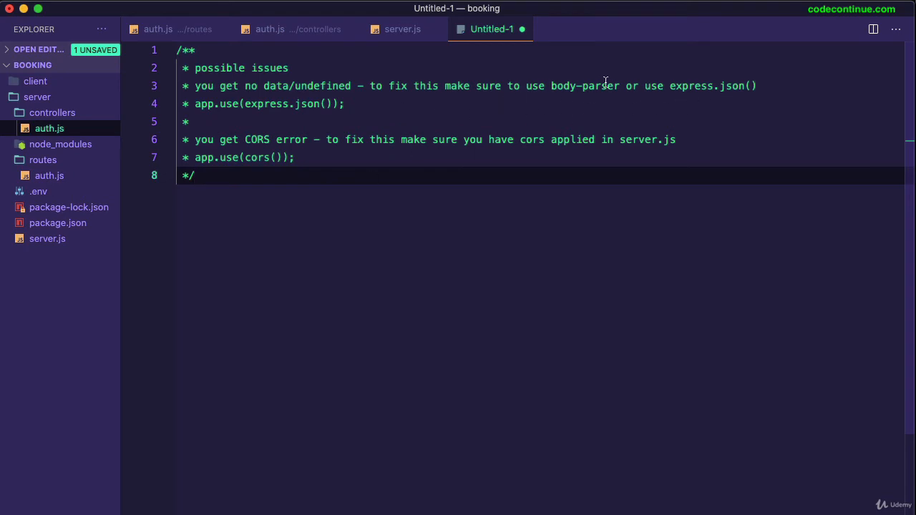
mouse_move(737, 86)
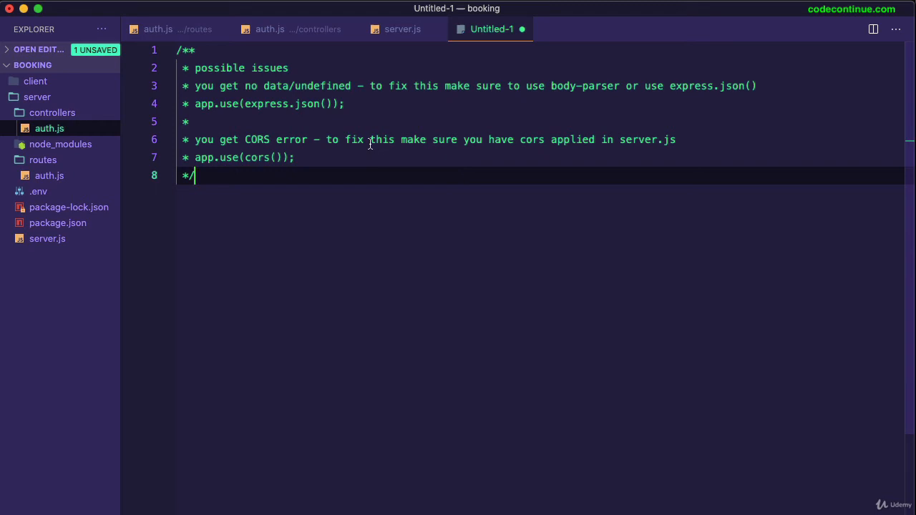
mouse_move(329, 141)
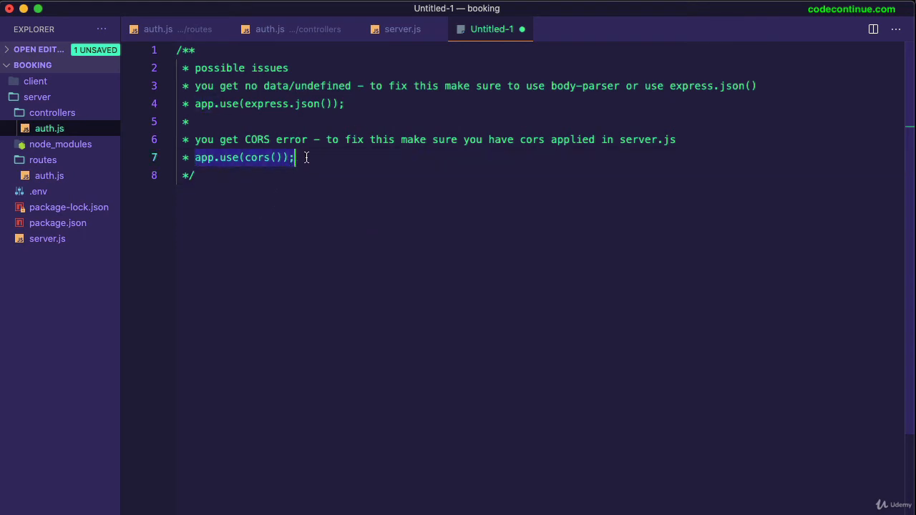
left_click(402, 28)
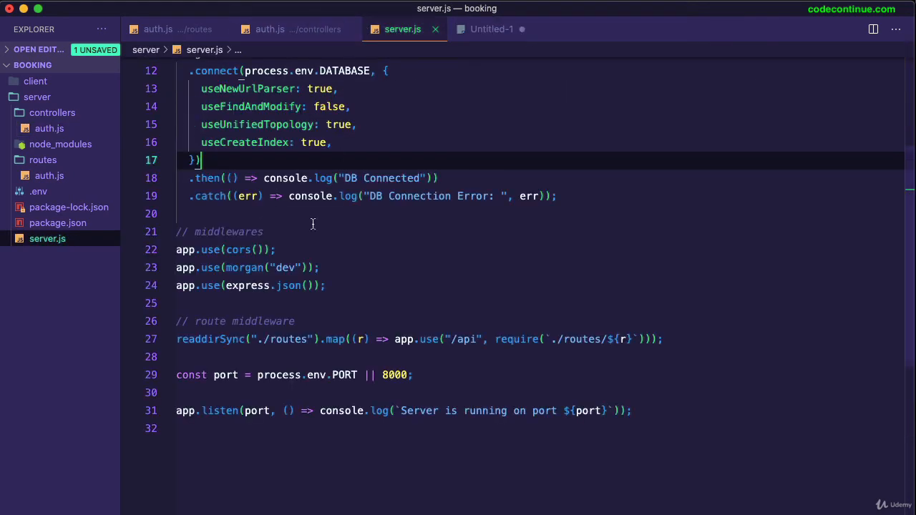
double_click(283, 268)
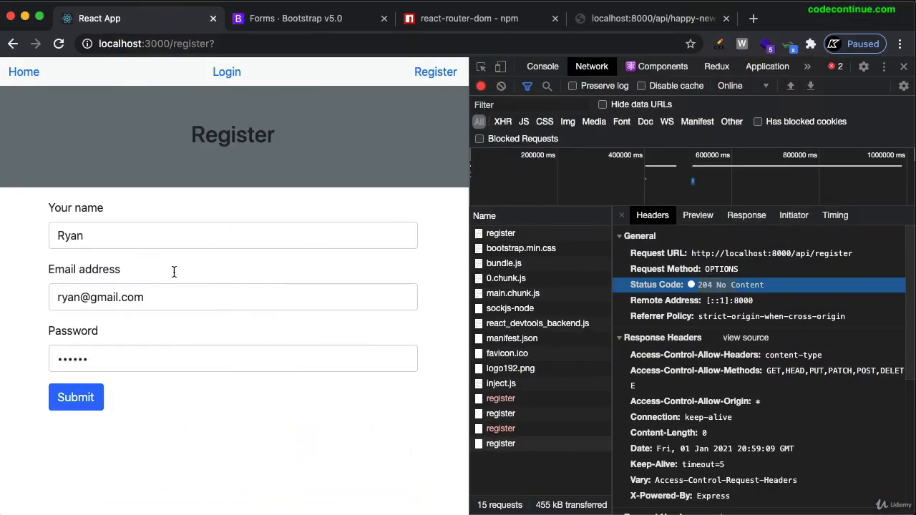
Resubmit Register with the Console showing the CORS policy block, then return to the register controller logging req.body.
left_click(542, 65)
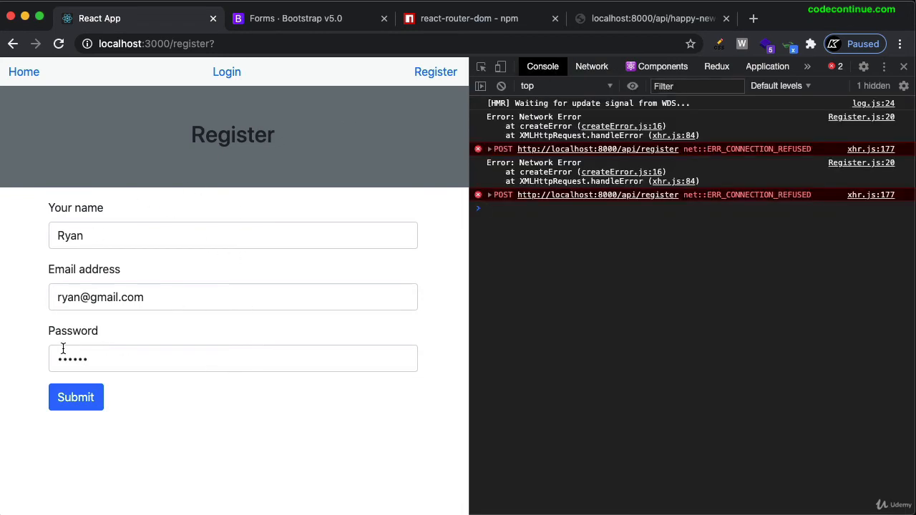
left_click(74, 398)
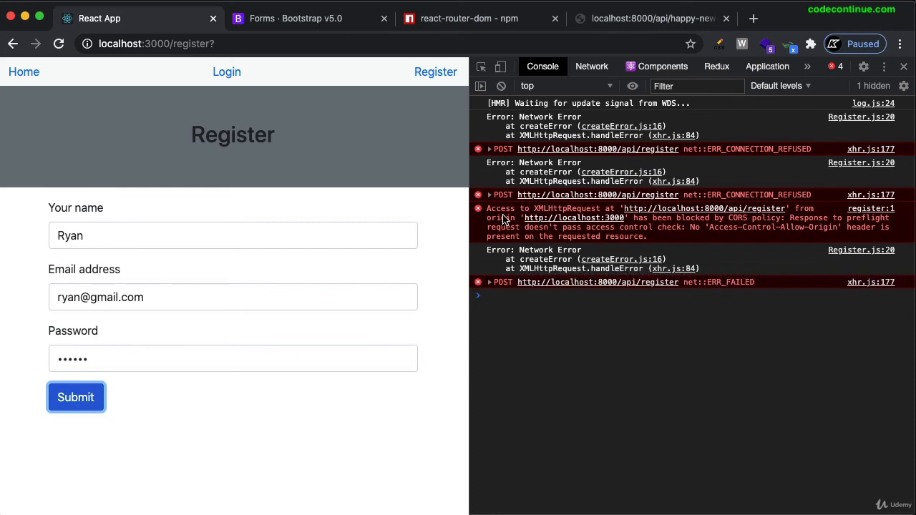
mouse_move(704, 218)
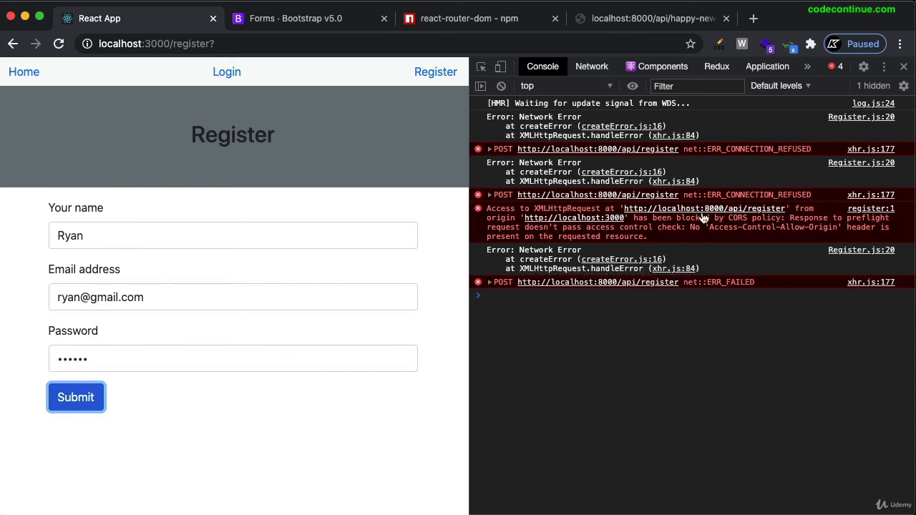
mouse_move(641, 230)
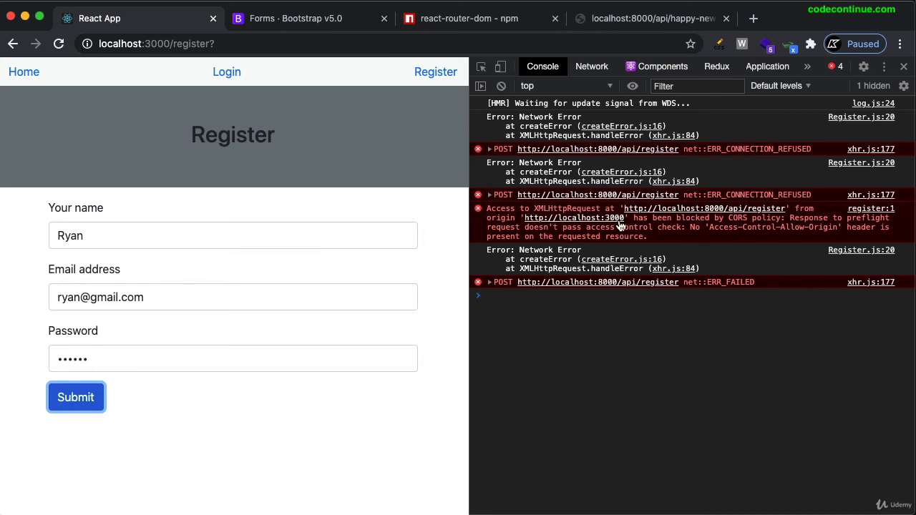
mouse_move(747, 228)
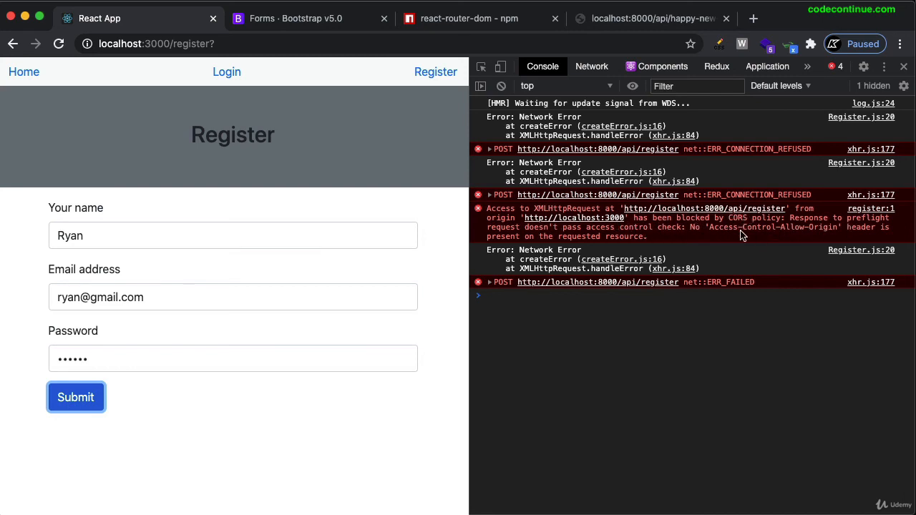
mouse_move(733, 244)
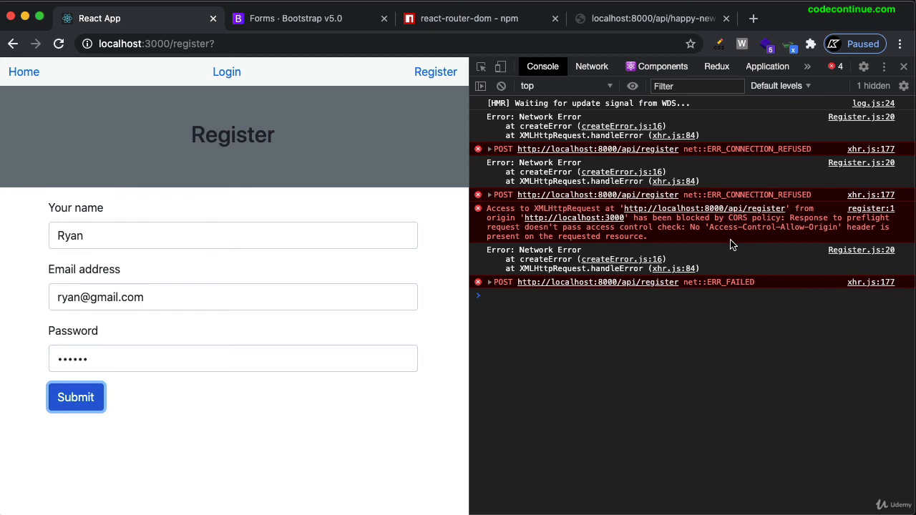
mouse_move(775, 221)
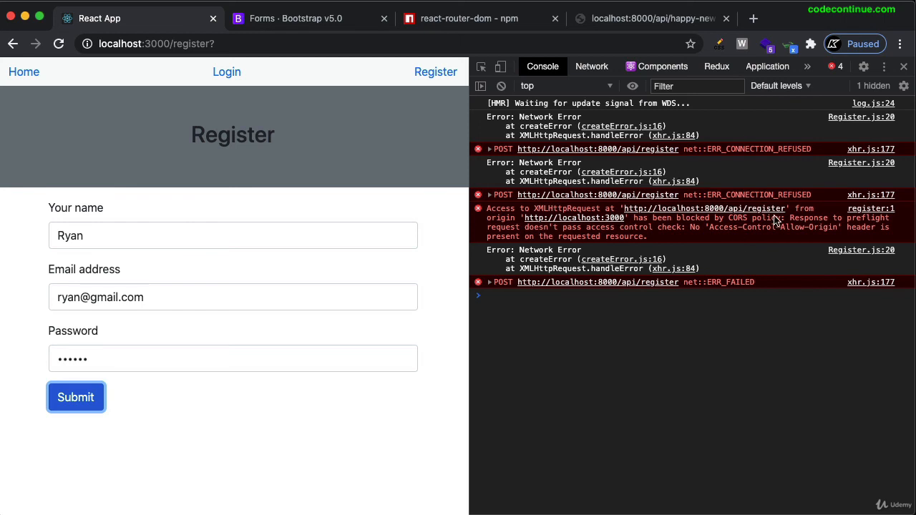
mouse_move(658, 369)
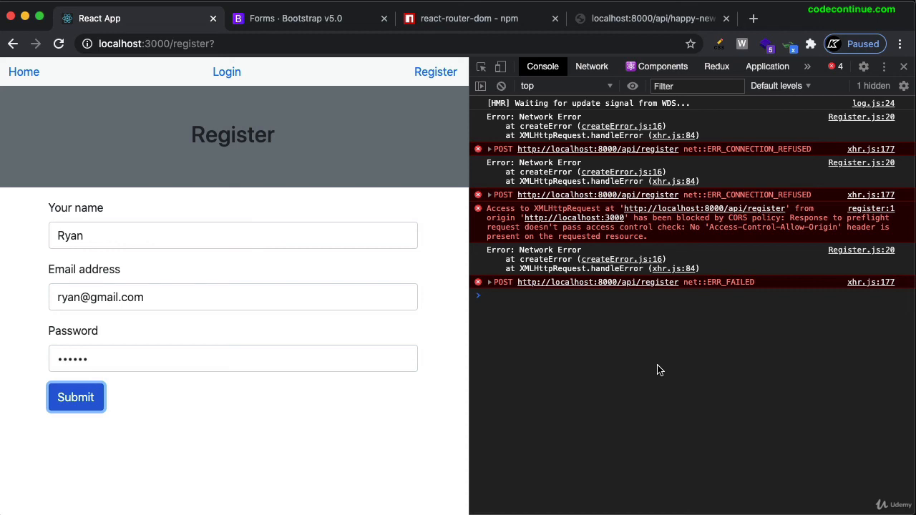
mouse_move(661, 219)
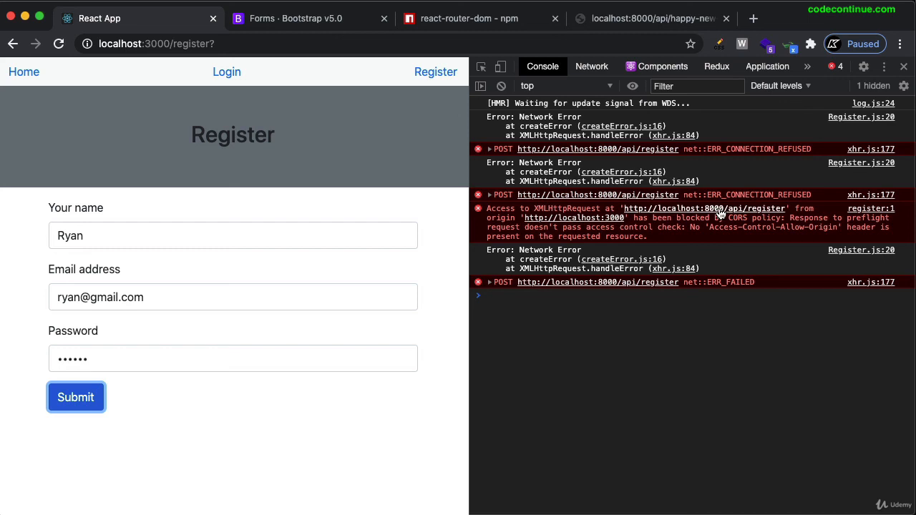
mouse_move(724, 219)
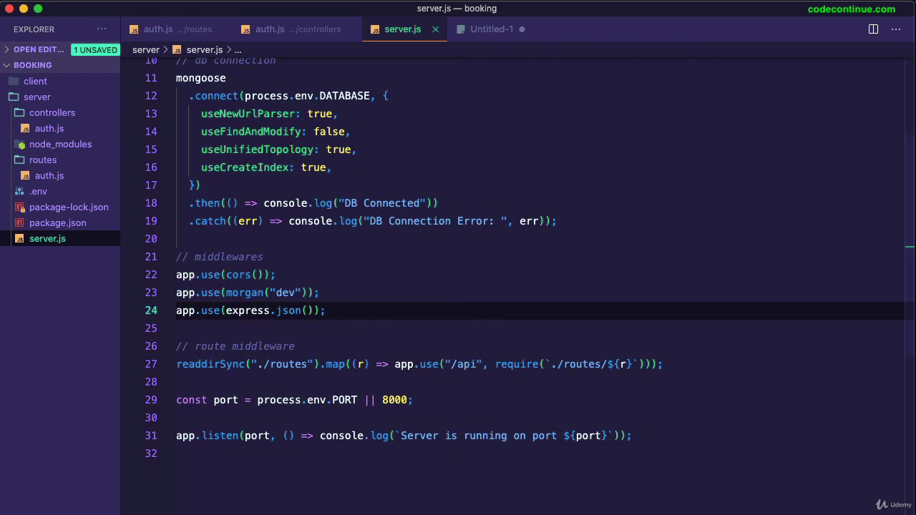
left_click(294, 28)
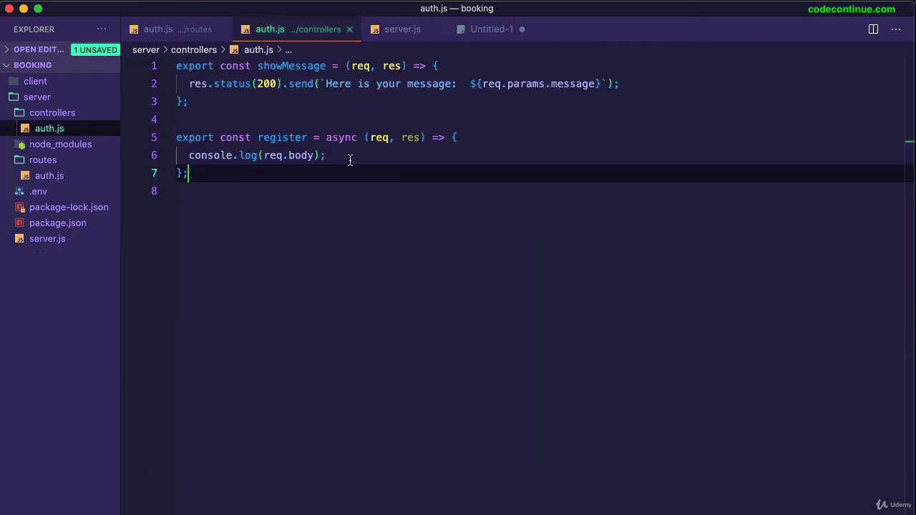